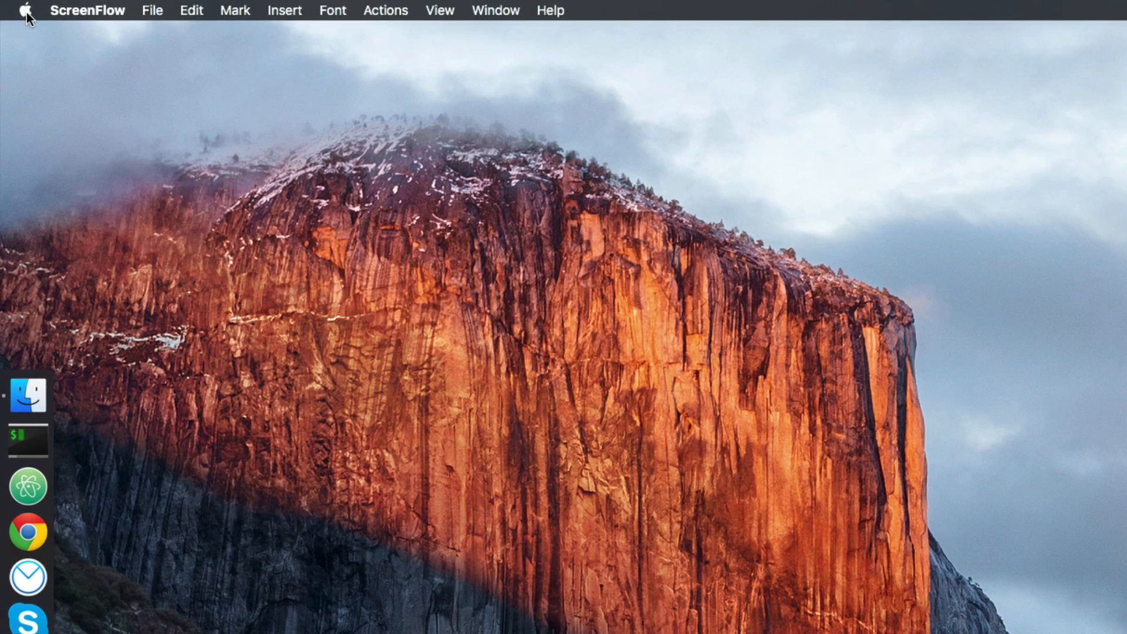
- Launch the App Store from the Apple menu
{"action": "left_click", "coordinate": [23, 10]}
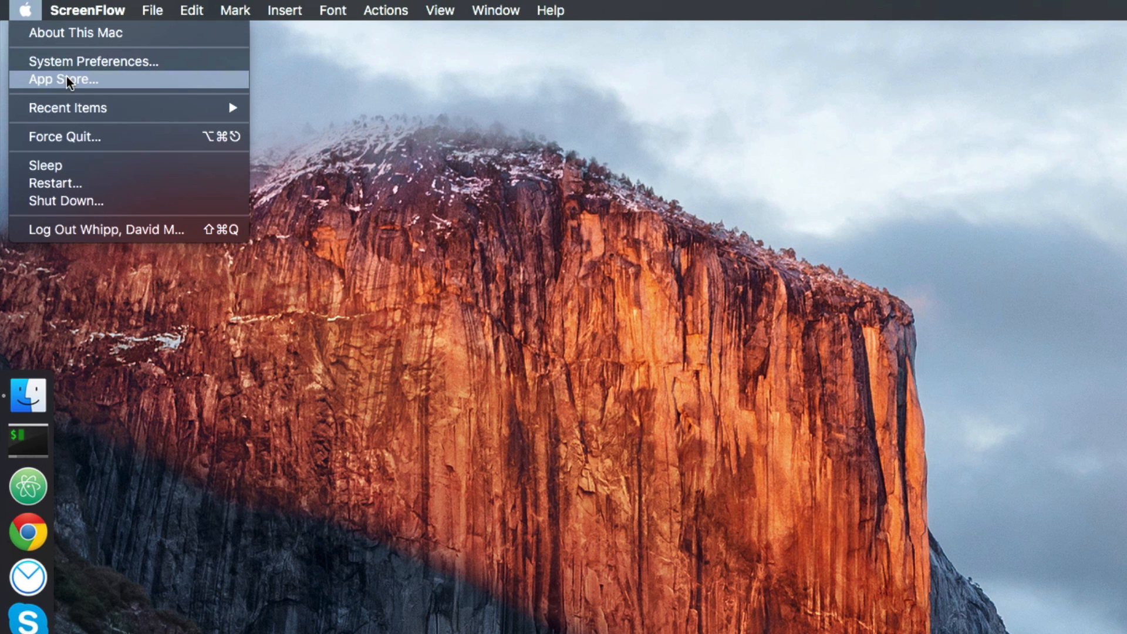
{"action": "left_click", "coordinate": [63, 79]}
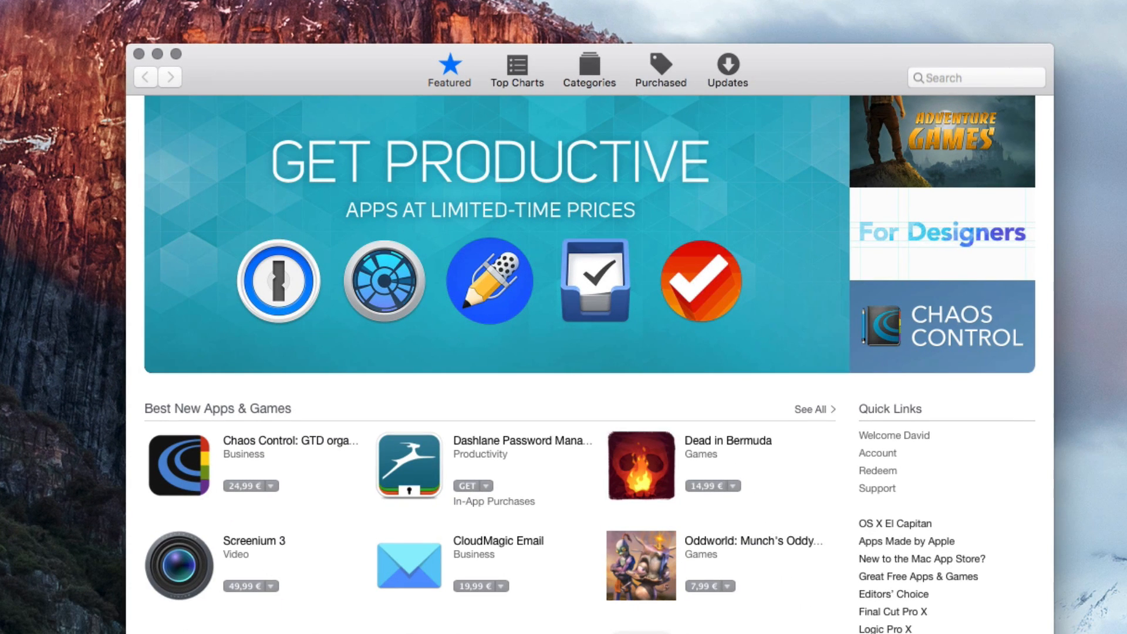
- Search the store for 'xcode' and install Xcode from the results
{"action": "left_click", "coordinate": [976, 77]}
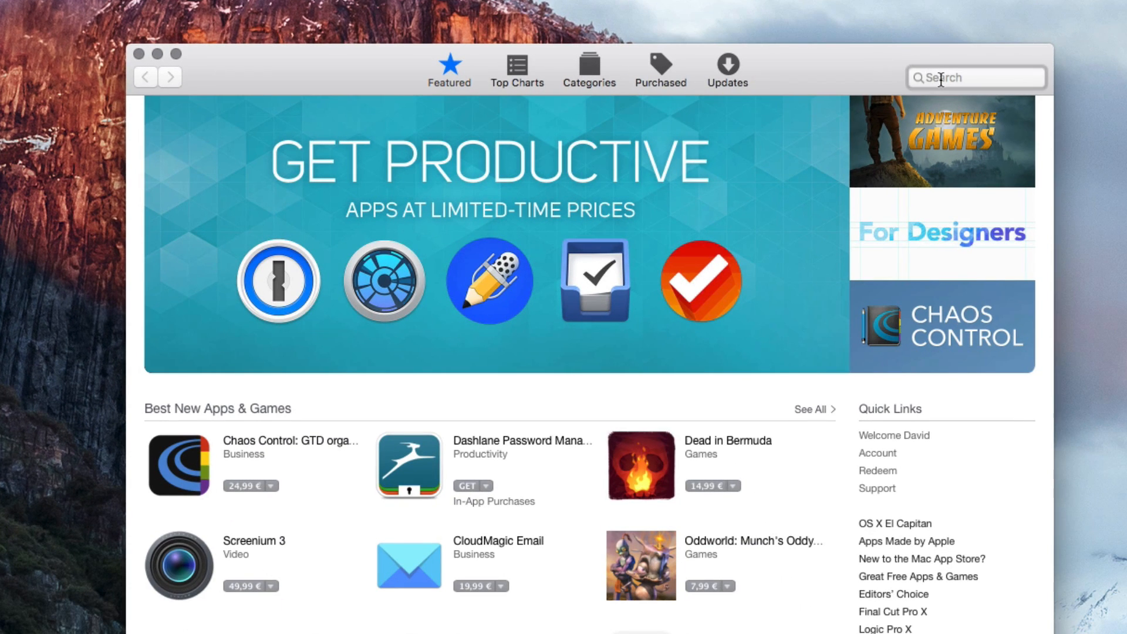
{"action": "type", "text": "xcode"}
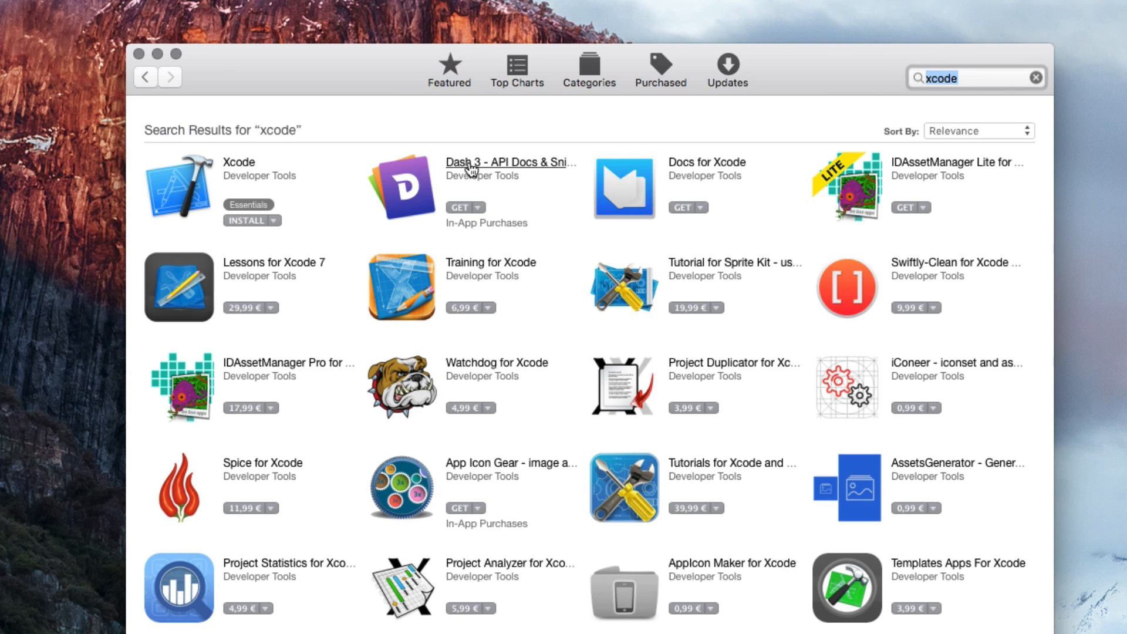
{"action": "mouse_move", "coordinate": [244, 229]}
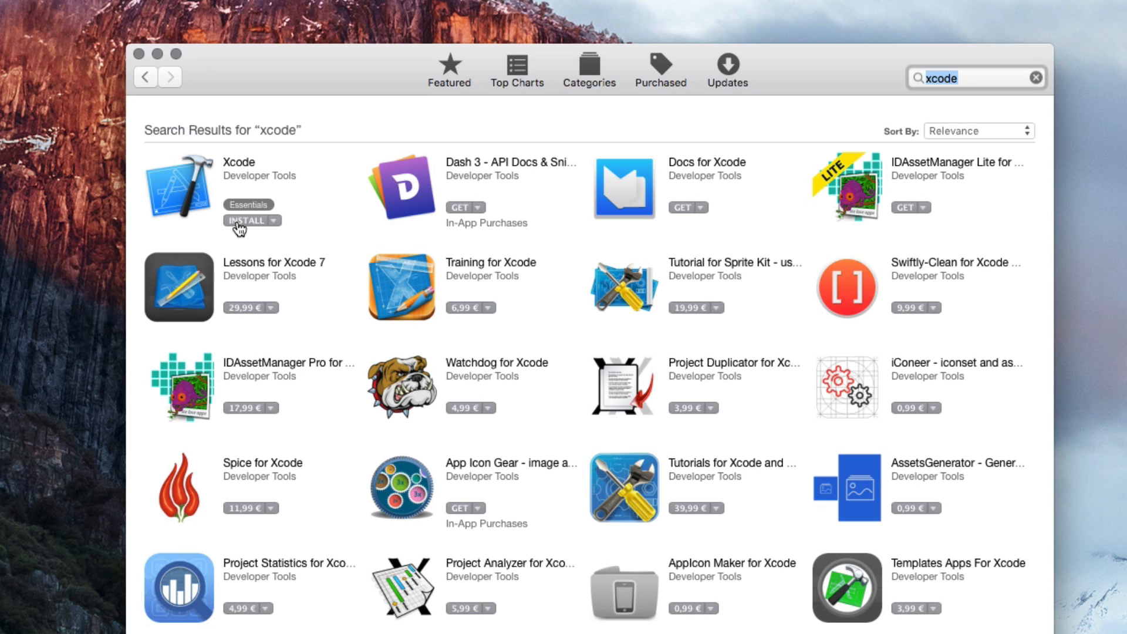
{"action": "left_click", "coordinate": [247, 220]}
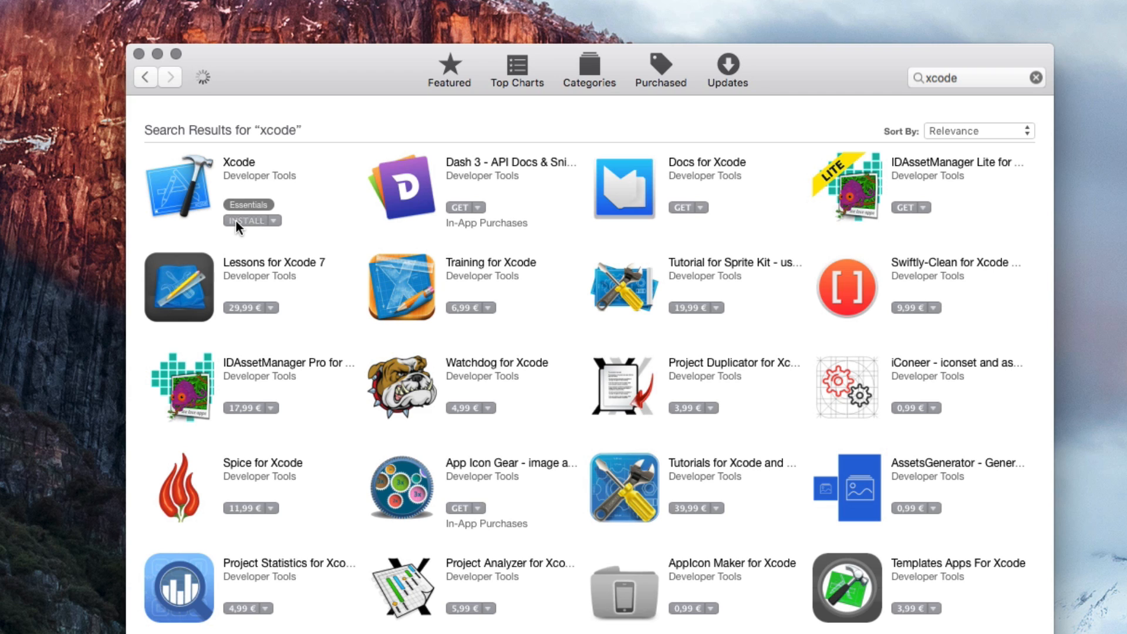
{"action": "left_click", "coordinate": [247, 221]}
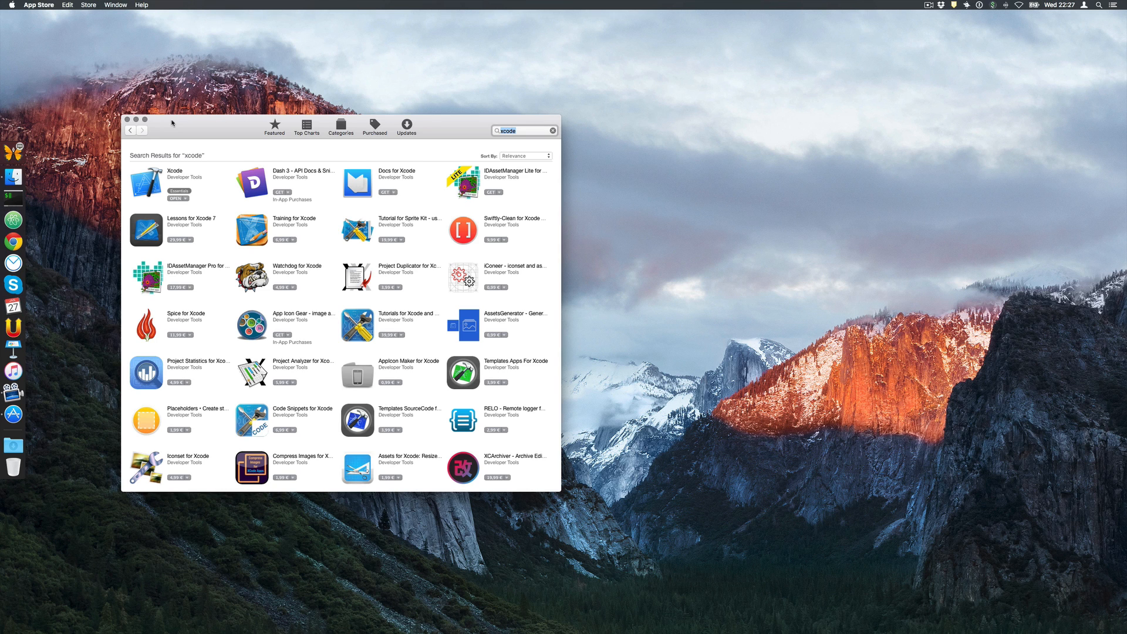
{"action": "mouse_move", "coordinate": [175, 202]}
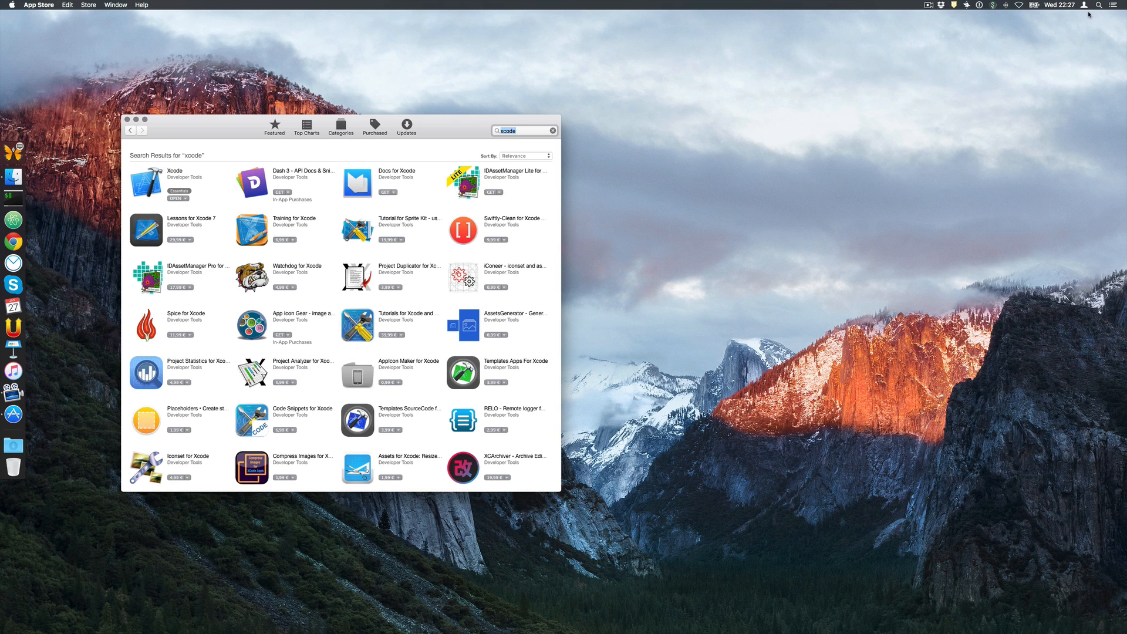
- Launch Terminal by searching 'terminal' in Spotlight
{"action": "left_click", "coordinate": [1099, 5]}
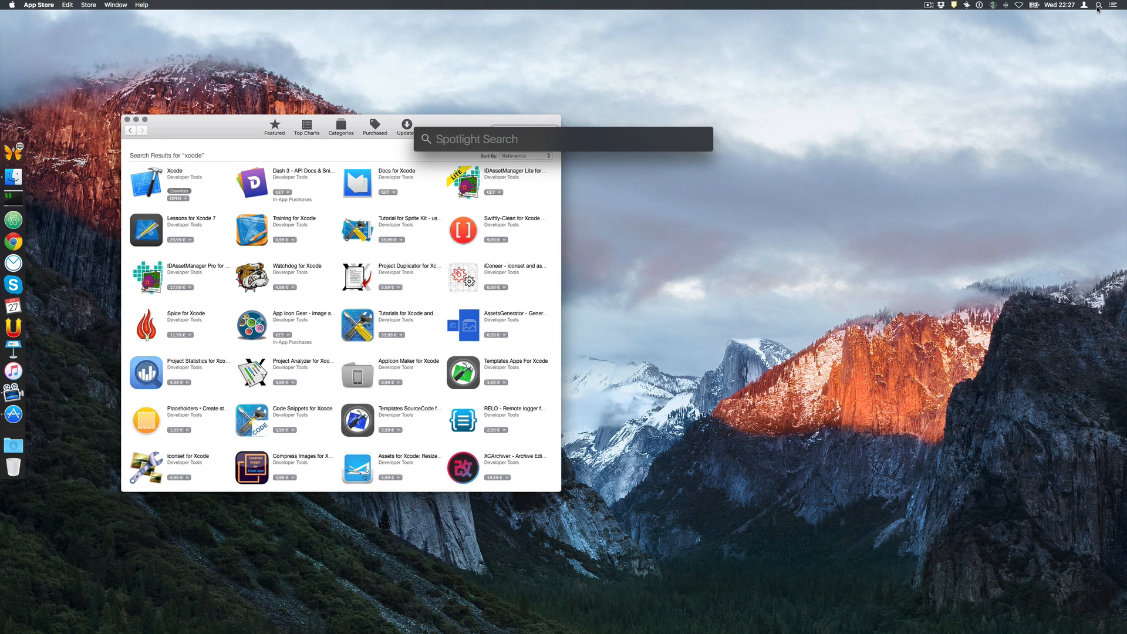
{"action": "type", "text": "terminal"}
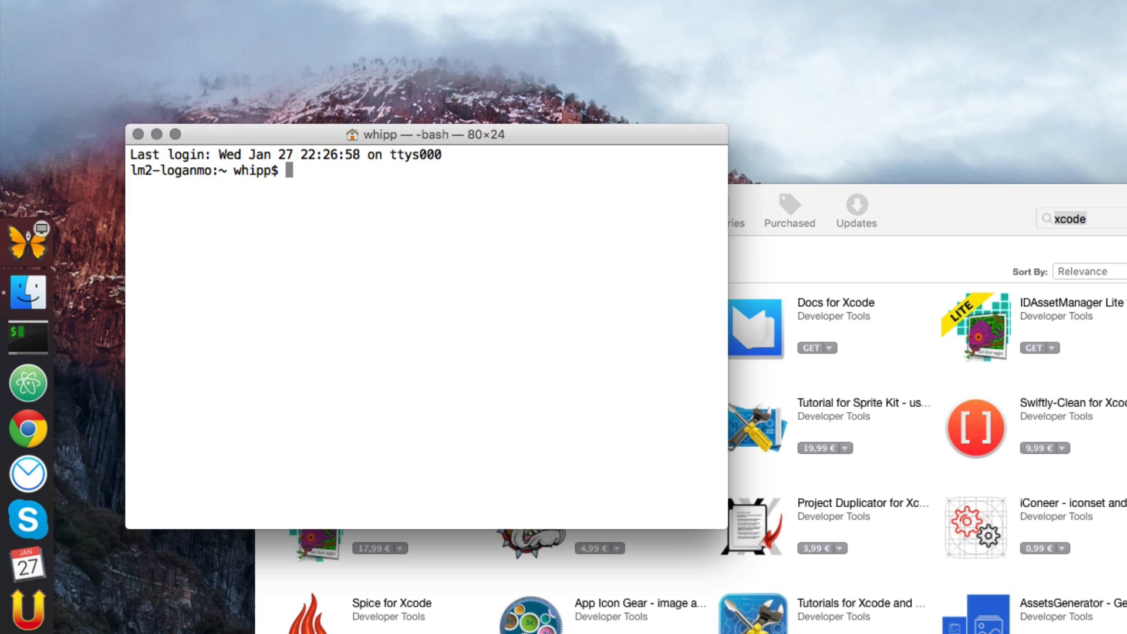
- Run 'xcode-select --install' in Terminal
{"action": "type", "text": "xcode-"}
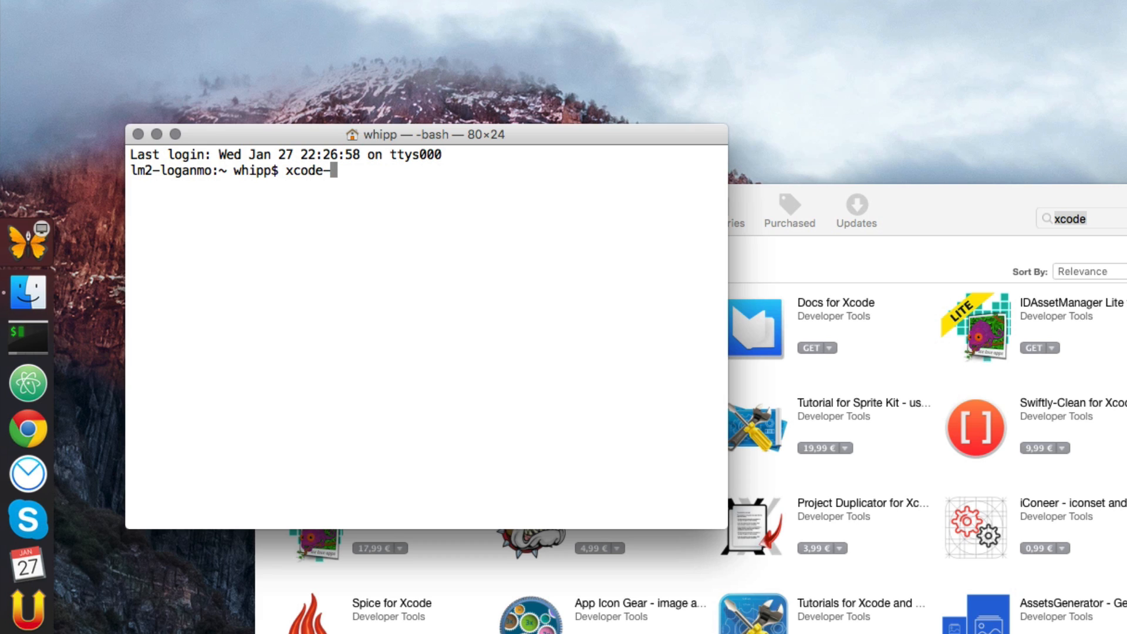
{"action": "type", "text": "select --in"}
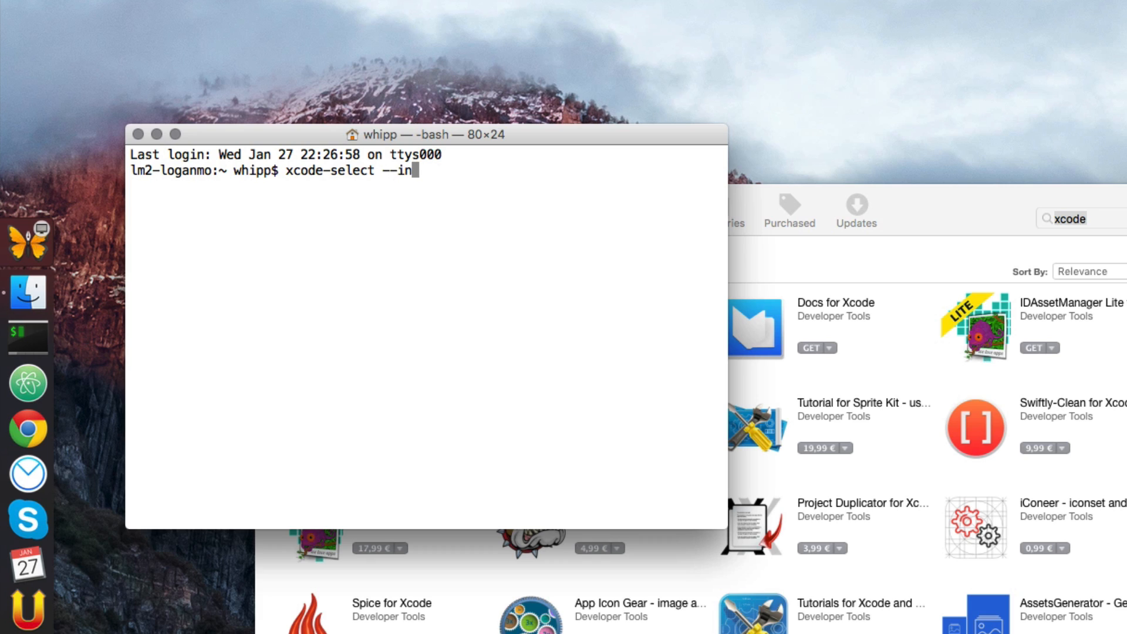
{"action": "type", "text": "stall"}
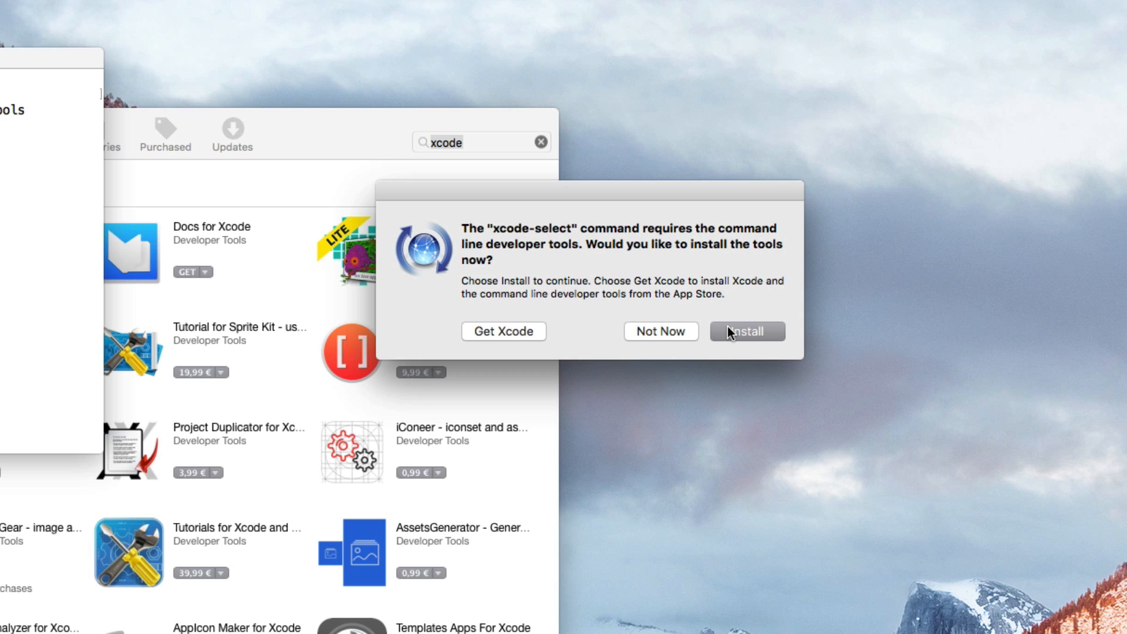
- Choose Install for the command line developer tools and agree to the license
{"action": "left_click", "coordinate": [745, 331]}
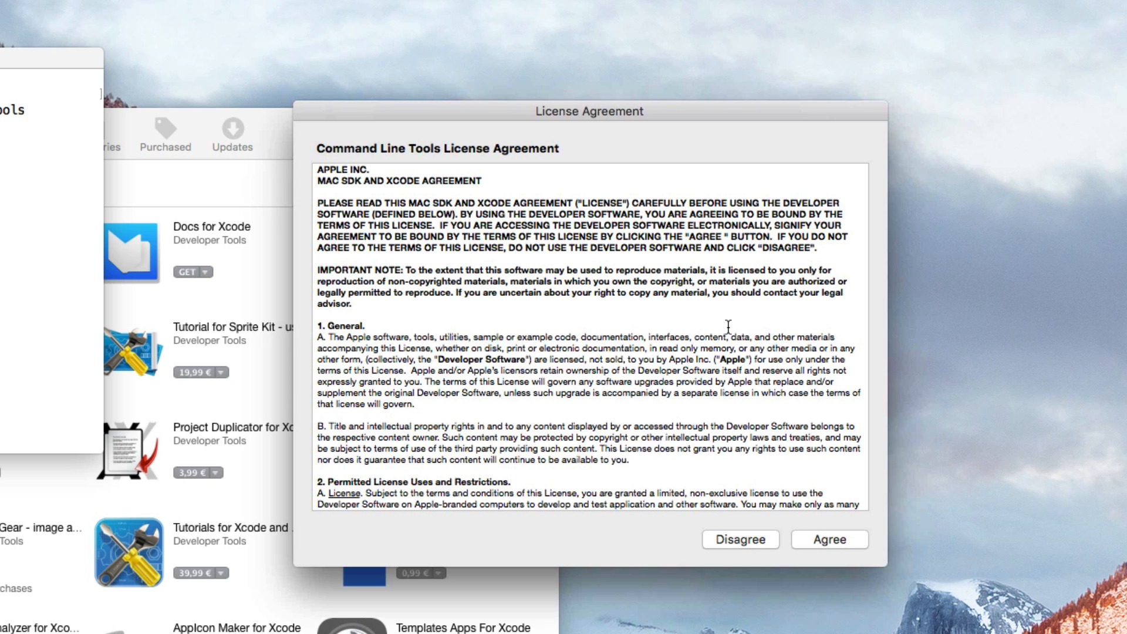
{"action": "mouse_move", "coordinate": [829, 539]}
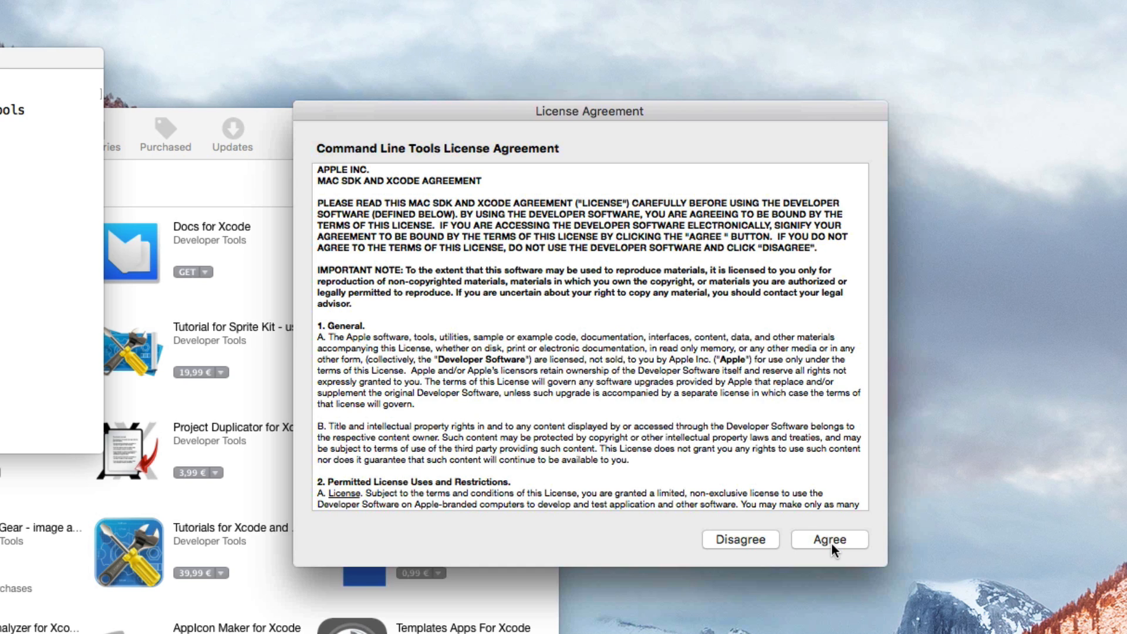
{"action": "left_click", "coordinate": [828, 538]}
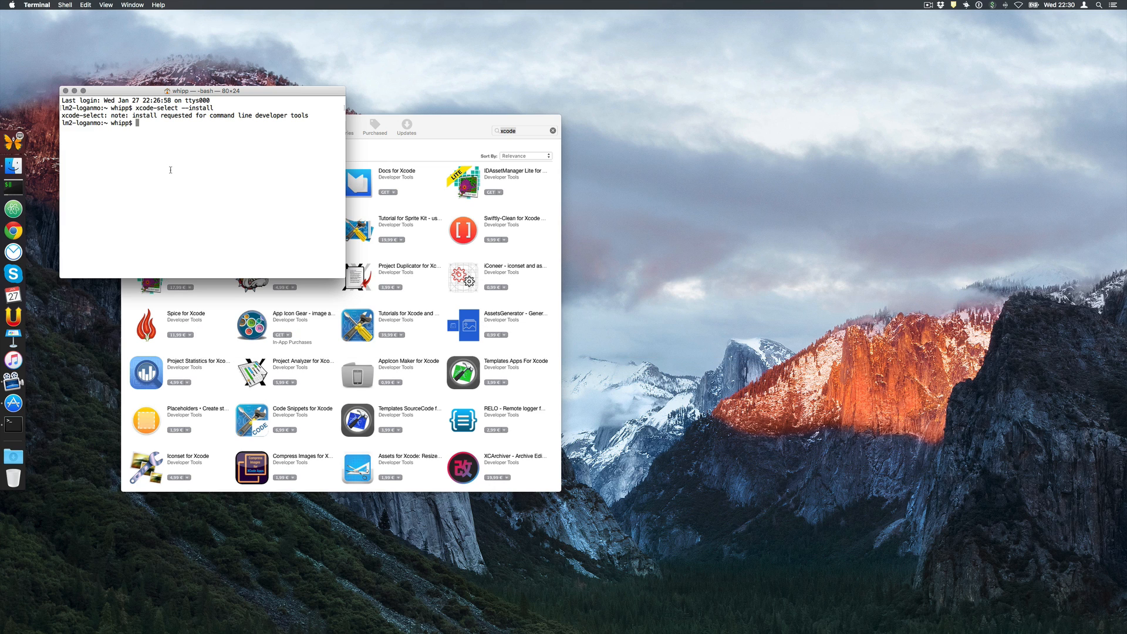
{"action": "mouse_move", "coordinate": [182, 169]}
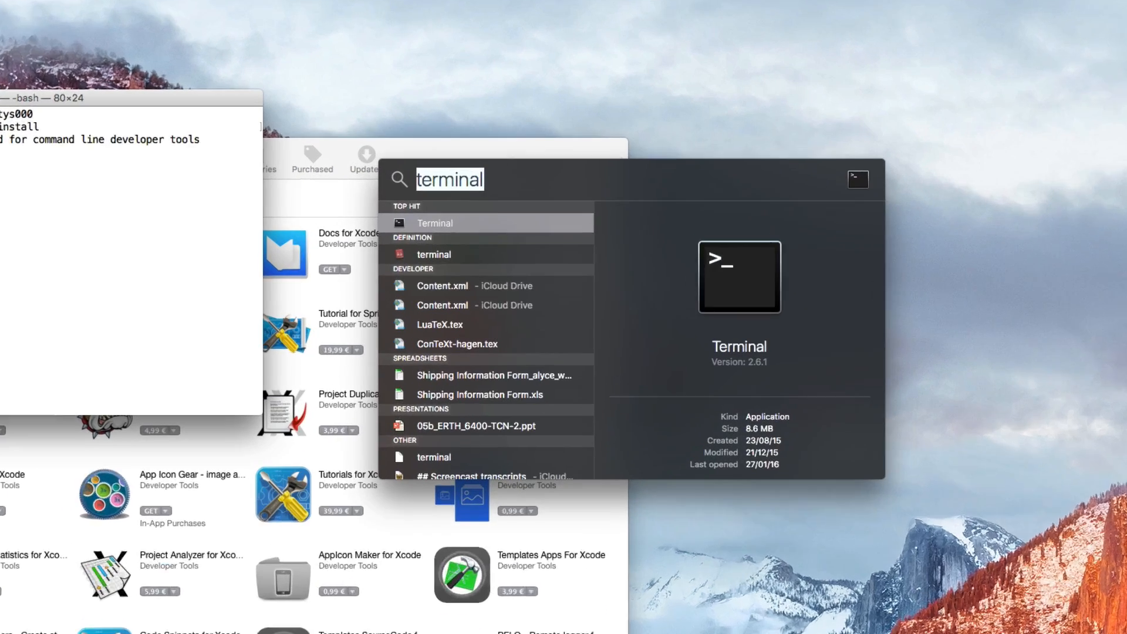
- Launch Safari from the Spotlight results for 'safari'
{"action": "type", "text": "safari"}
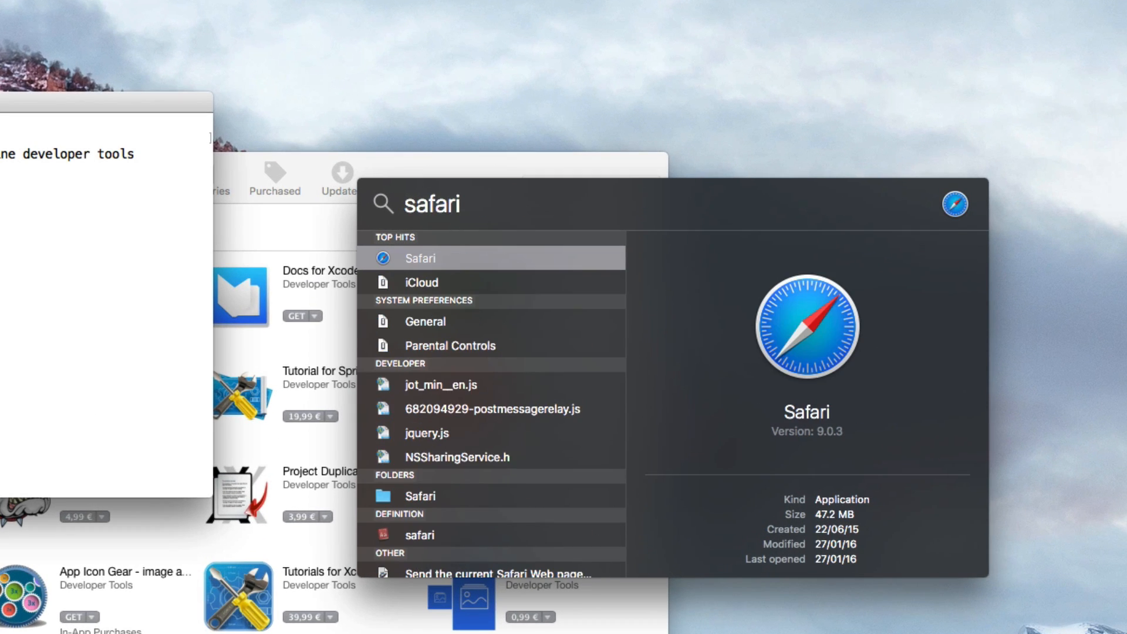
{"action": "left_click", "coordinate": [420, 258]}
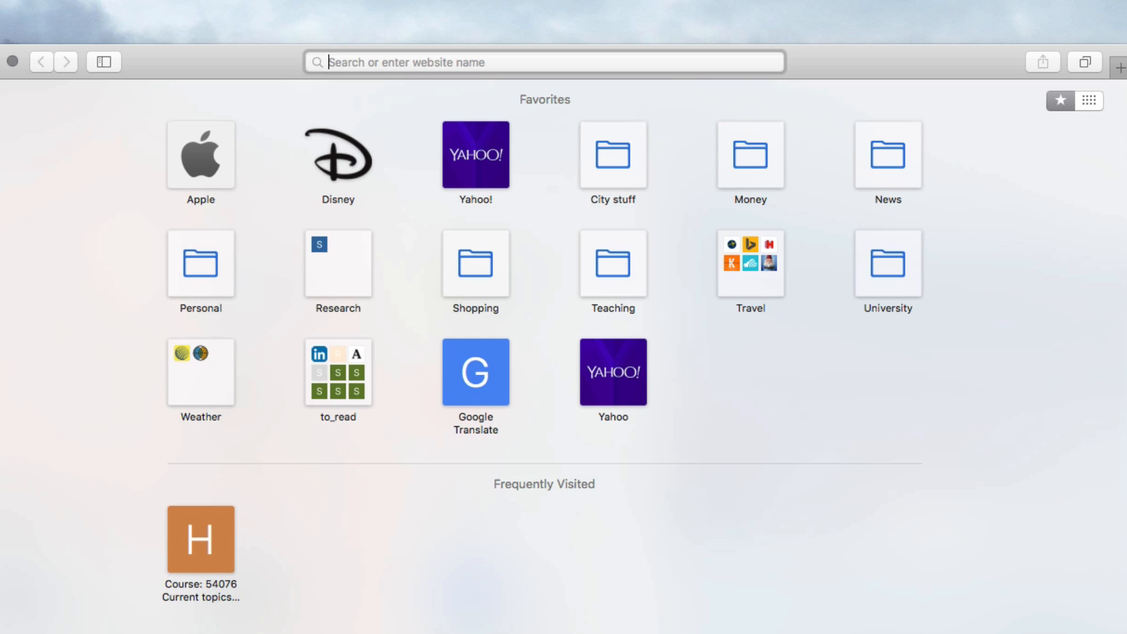
- Search 'high-performance computing for mac os x' from Safari's address bar
{"action": "type", "text": "high-performance computing for mac os x"}
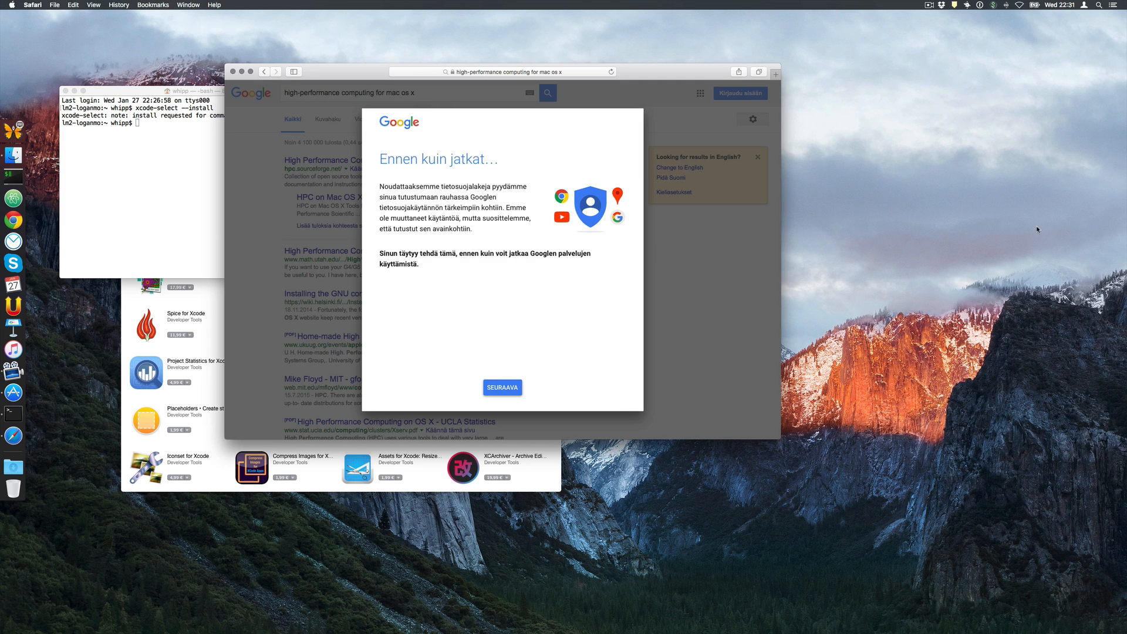
- Accept Google's privacy notice via SEURAAVA and HYVÄKSYN
{"action": "left_click", "coordinate": [502, 387]}
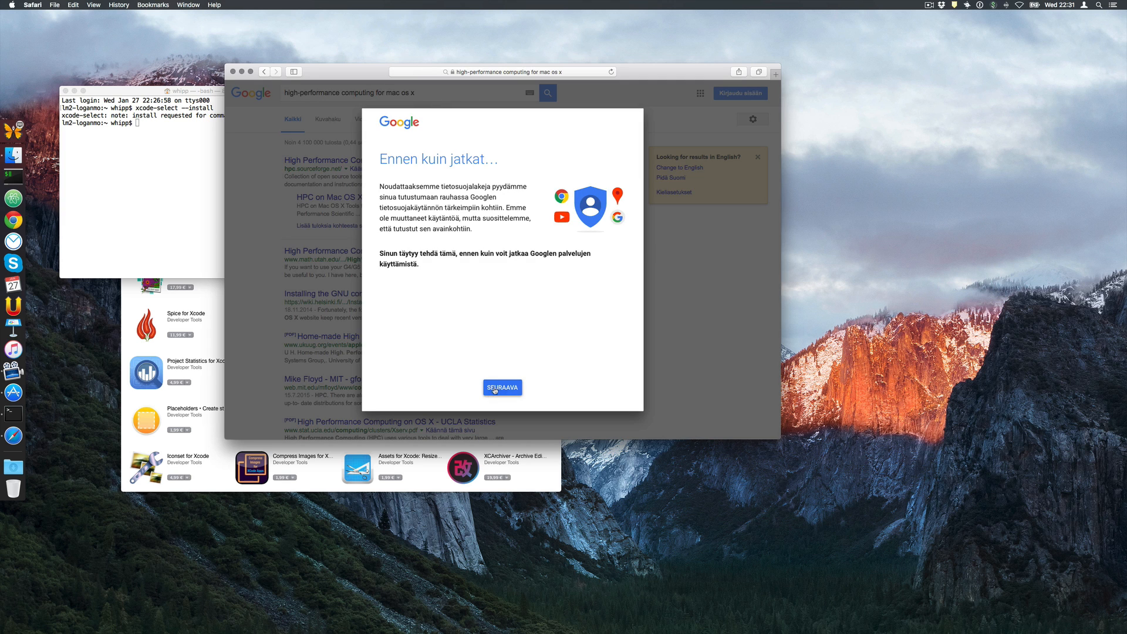
{"action": "left_click", "coordinate": [502, 387]}
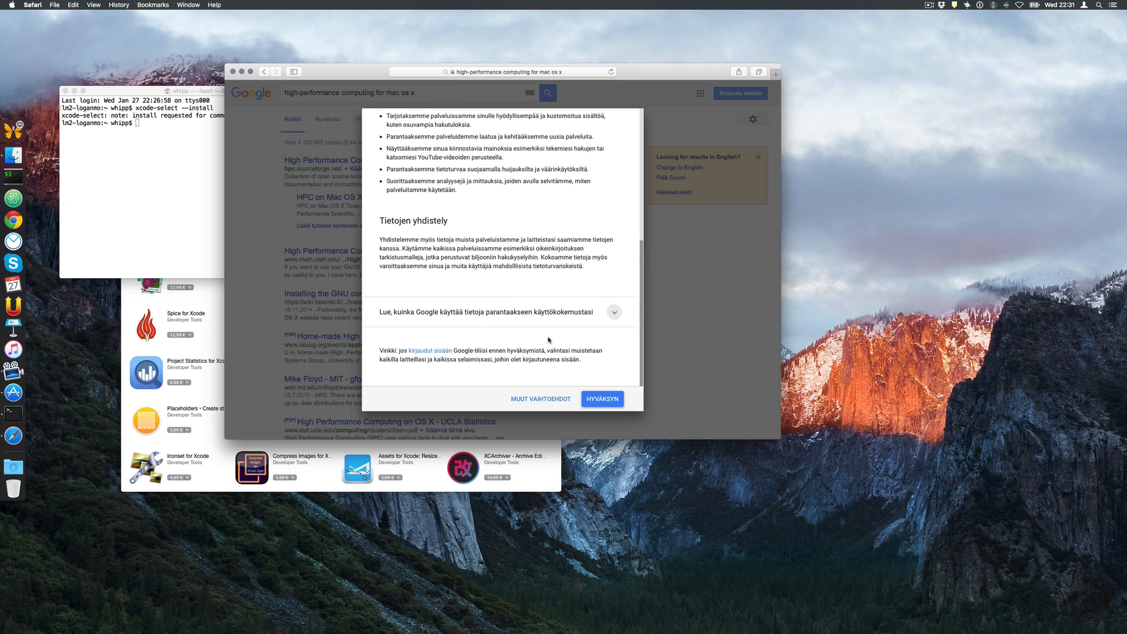
{"action": "left_click", "coordinate": [602, 399]}
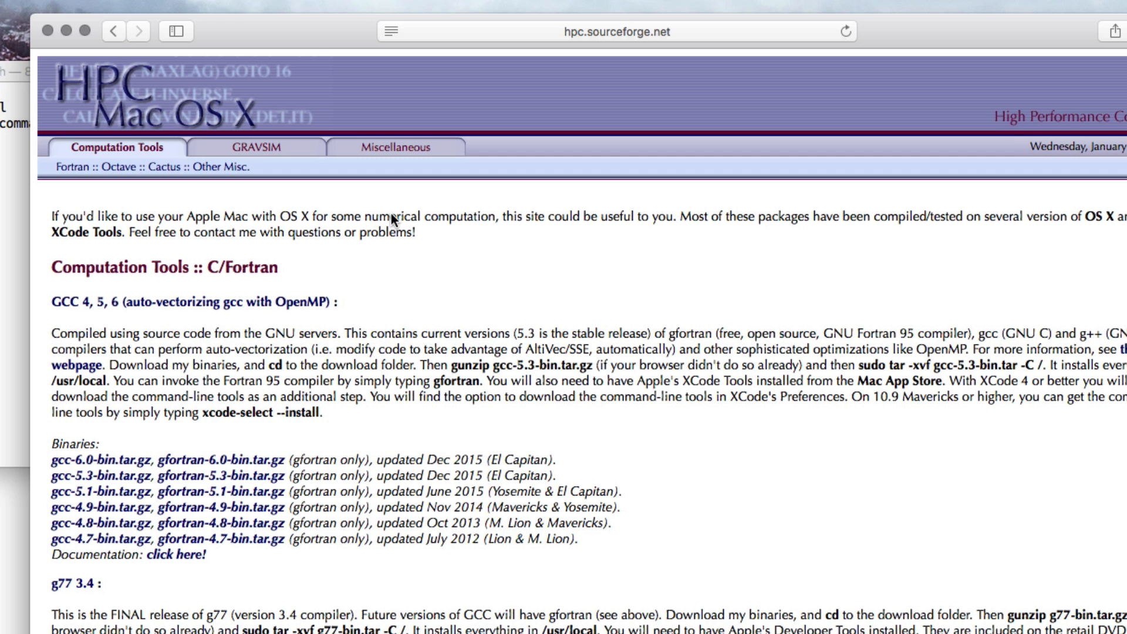
{"action": "mouse_move", "coordinate": [391, 221]}
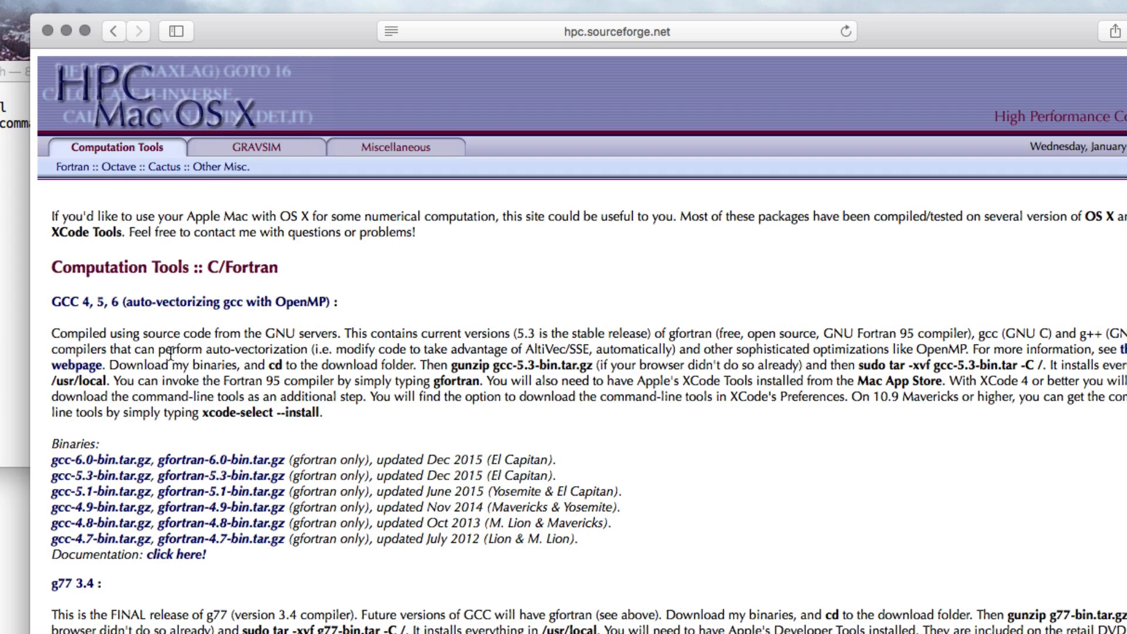
{"action": "mouse_move", "coordinate": [167, 351]}
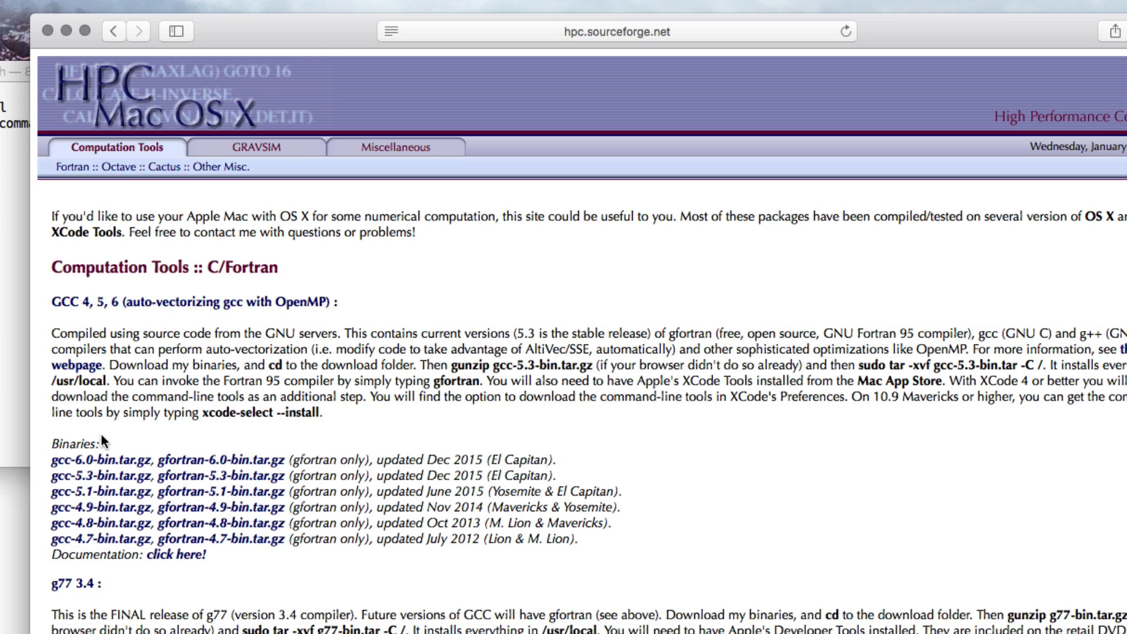
{"action": "mouse_move", "coordinate": [103, 447]}
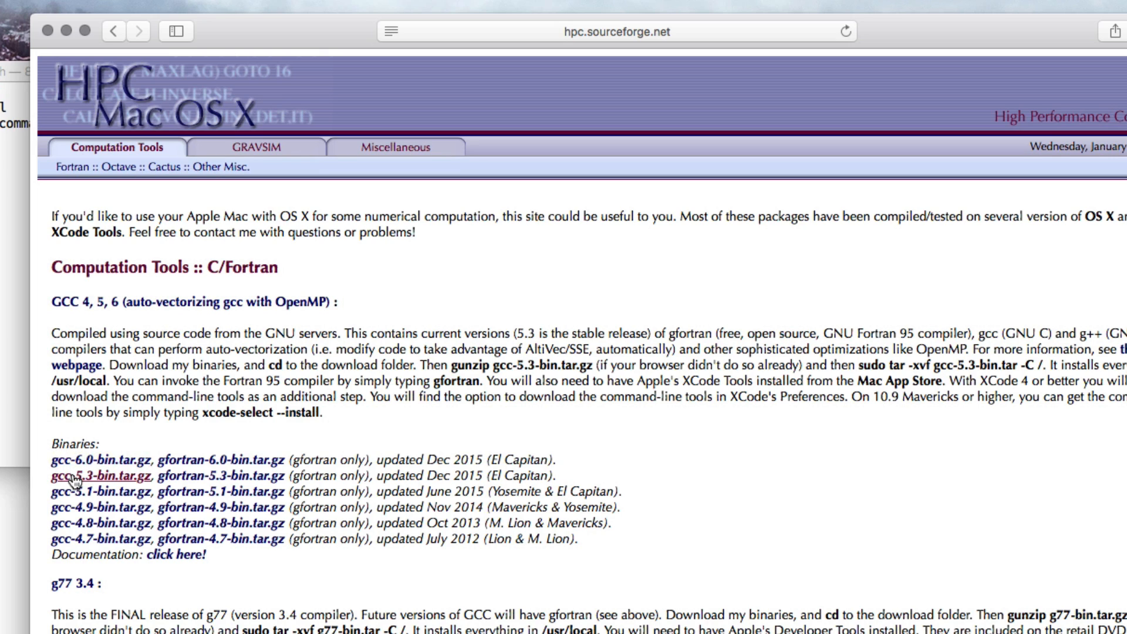
{"action": "mouse_move", "coordinate": [115, 480]}
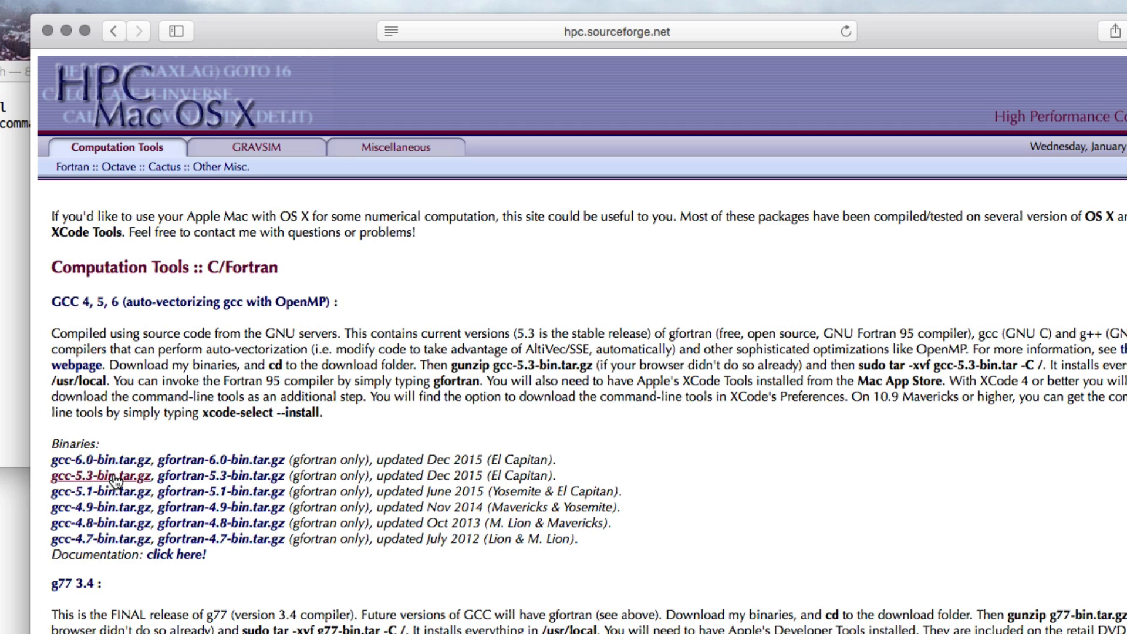
{"action": "mouse_move", "coordinate": [93, 460]}
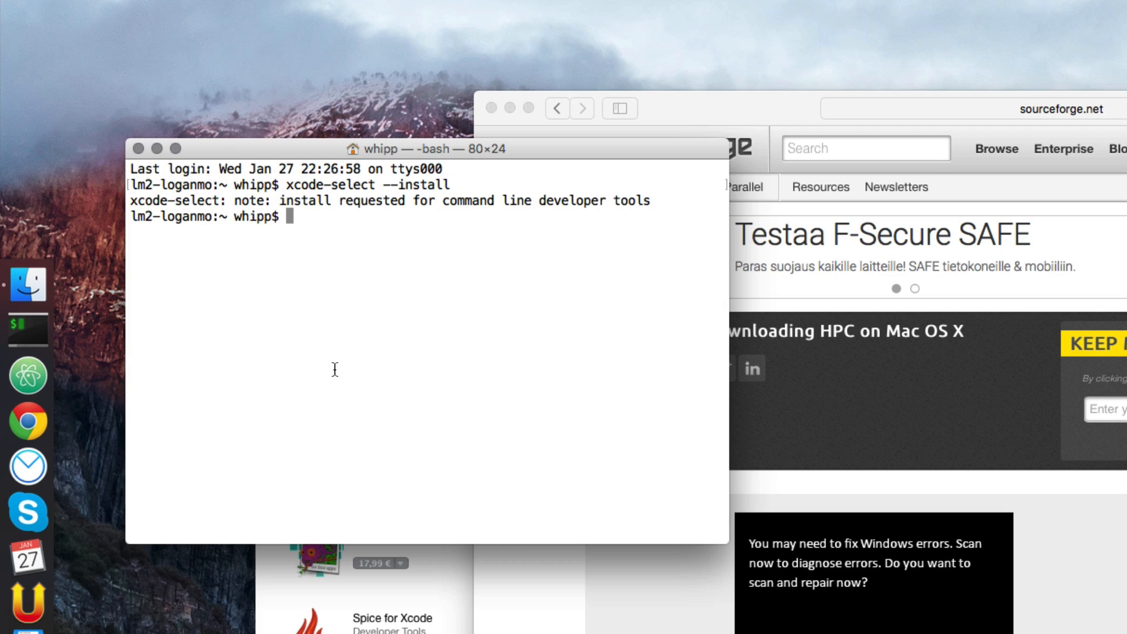
- Change to the Downloads folder and list its contents, showing gcc-5.3-bin.tar
{"action": "type", "text": "cd"}
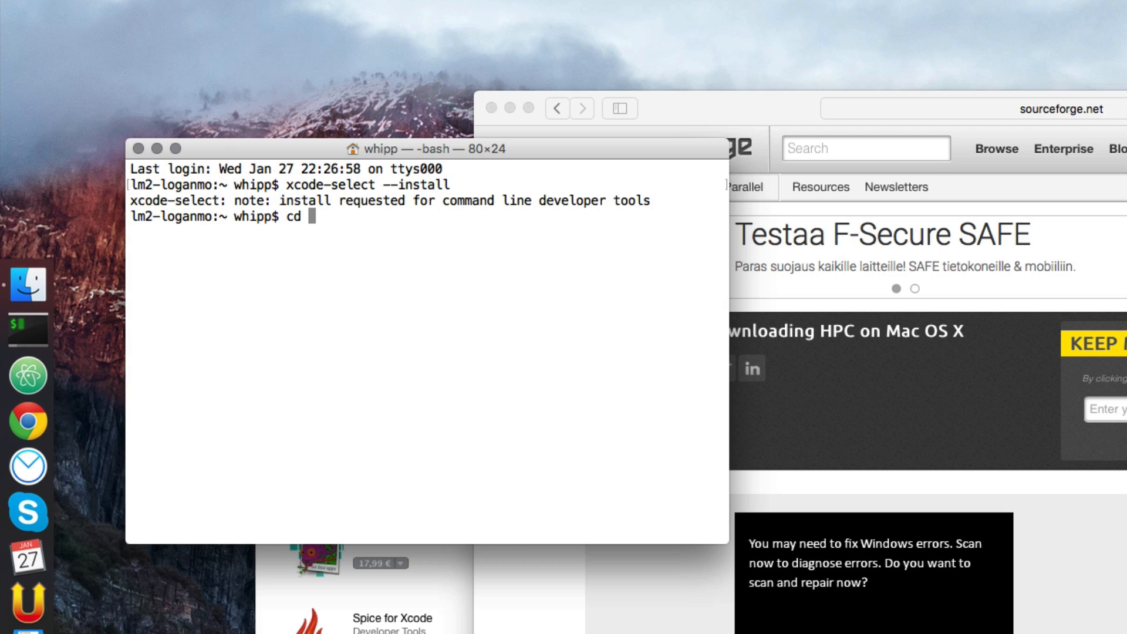
{"action": "type", "text": "D"}
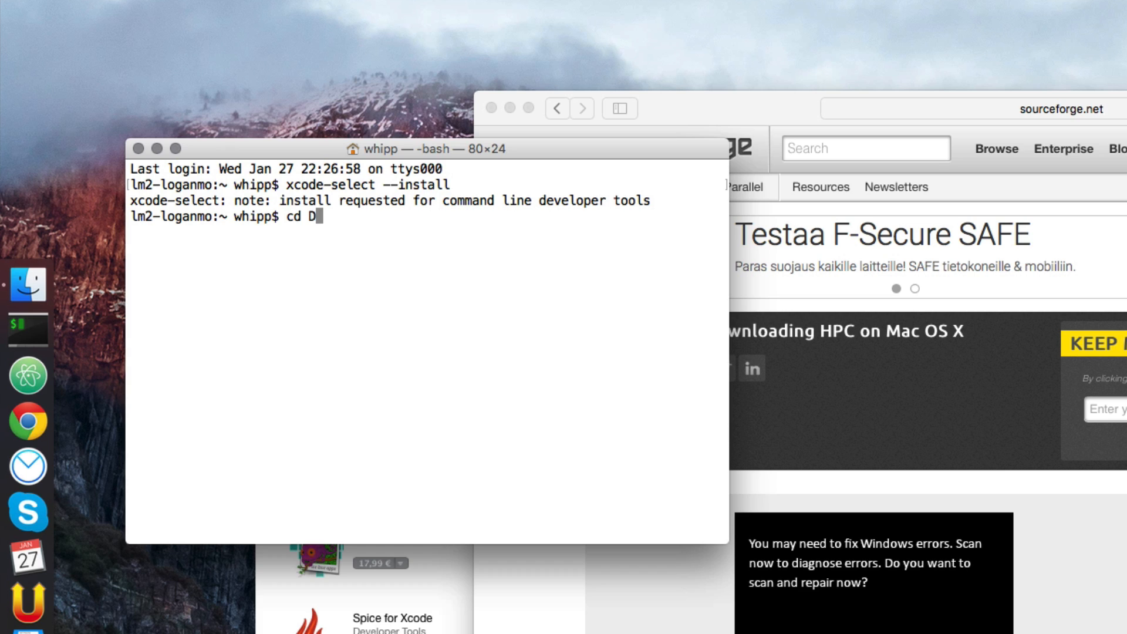
{"action": "type", "text": "ownloads"}
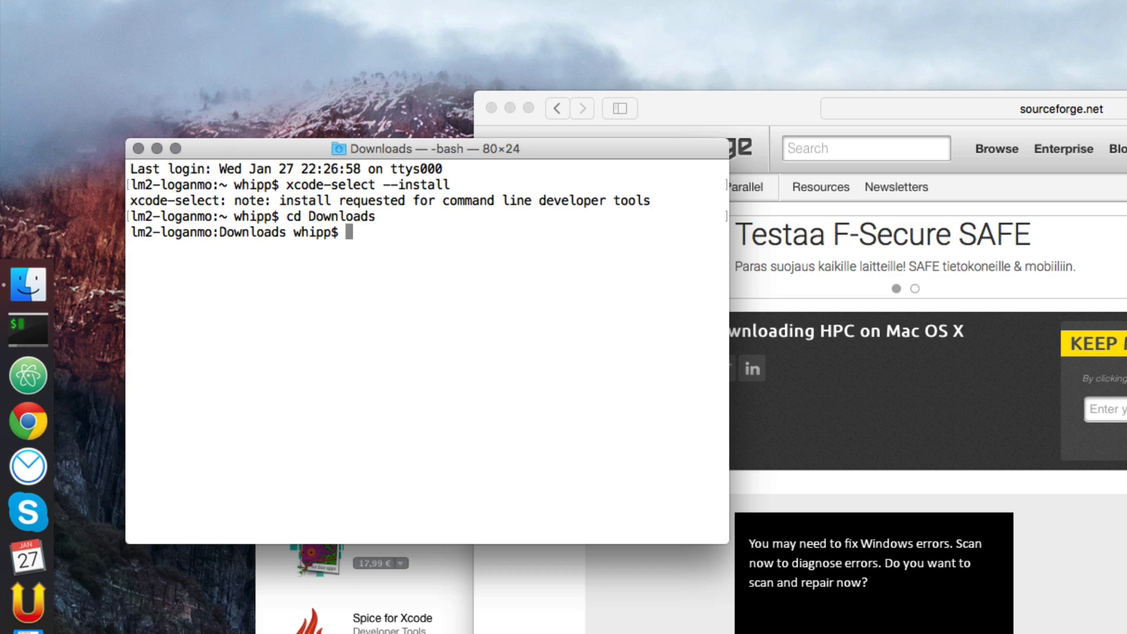
{"action": "type", "text": "ls"}
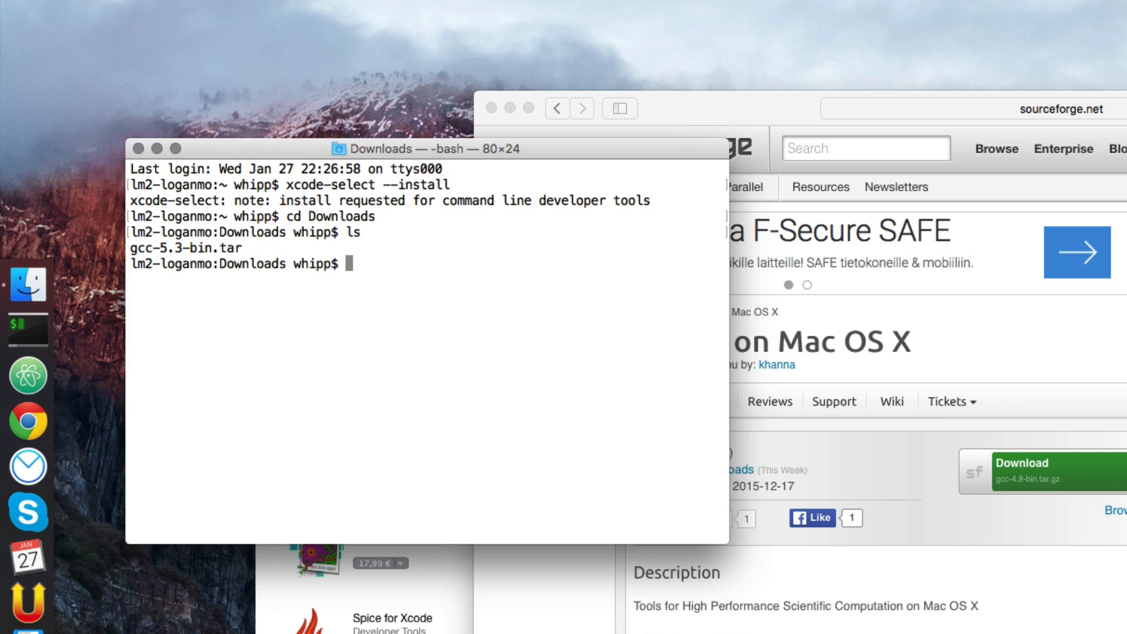
- Type 'sudo tar -xvf gcc-5.3-bin.tar -C /' at the prompt
{"action": "type", "text": "sudo"}
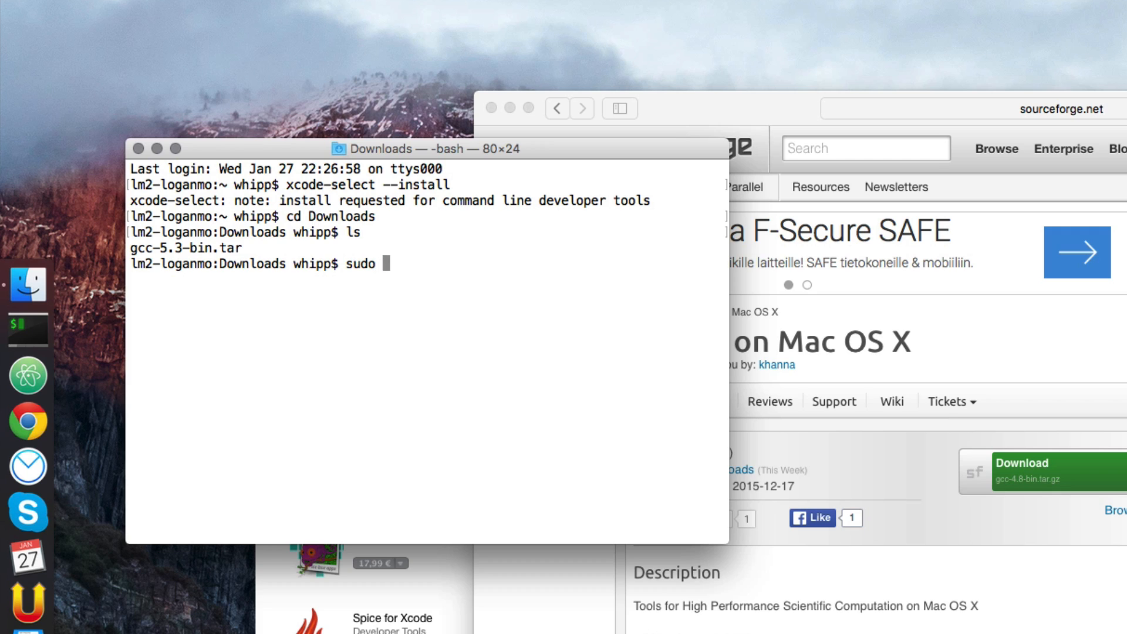
{"action": "type", "text": "tar"}
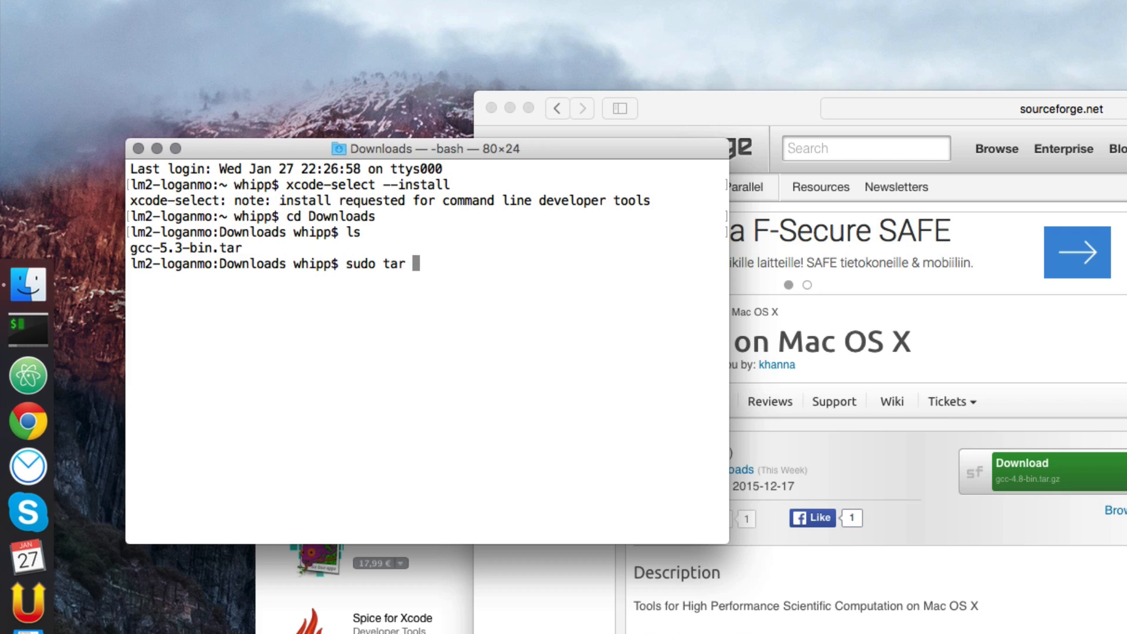
{"action": "type", "text": "-xv"}
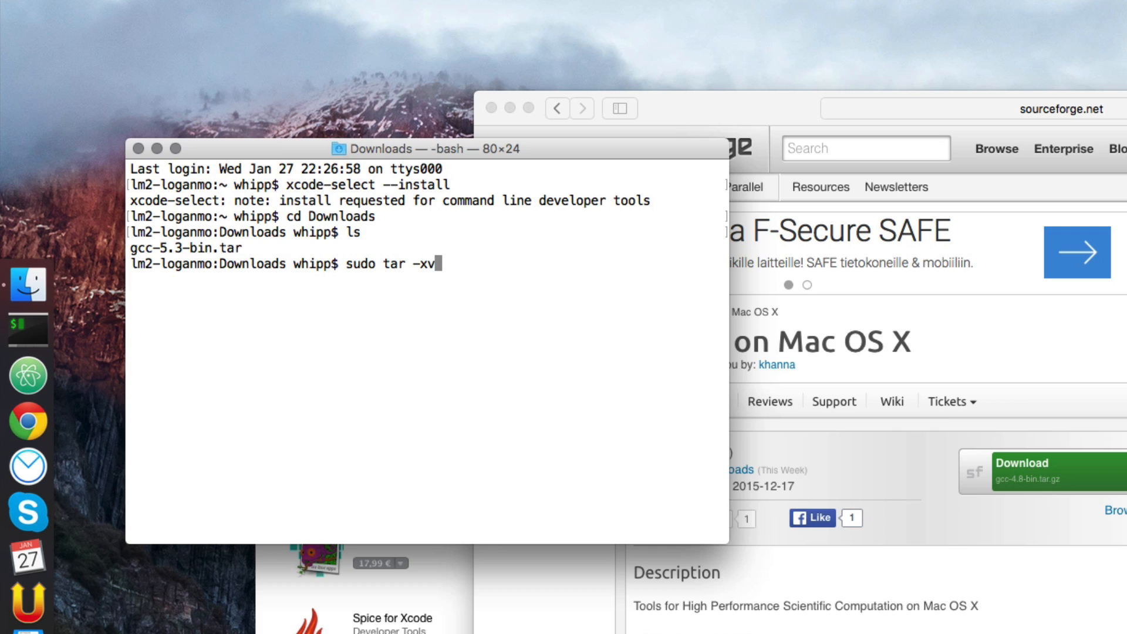
{"action": "type", "text": "f"}
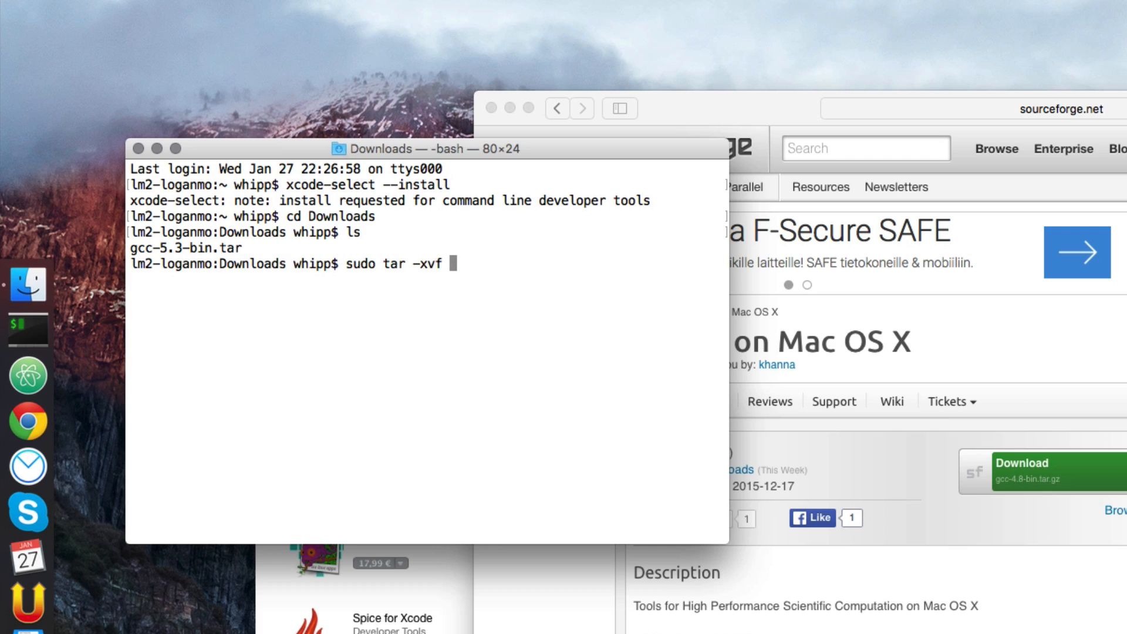
{"action": "type", "text": "gc"}
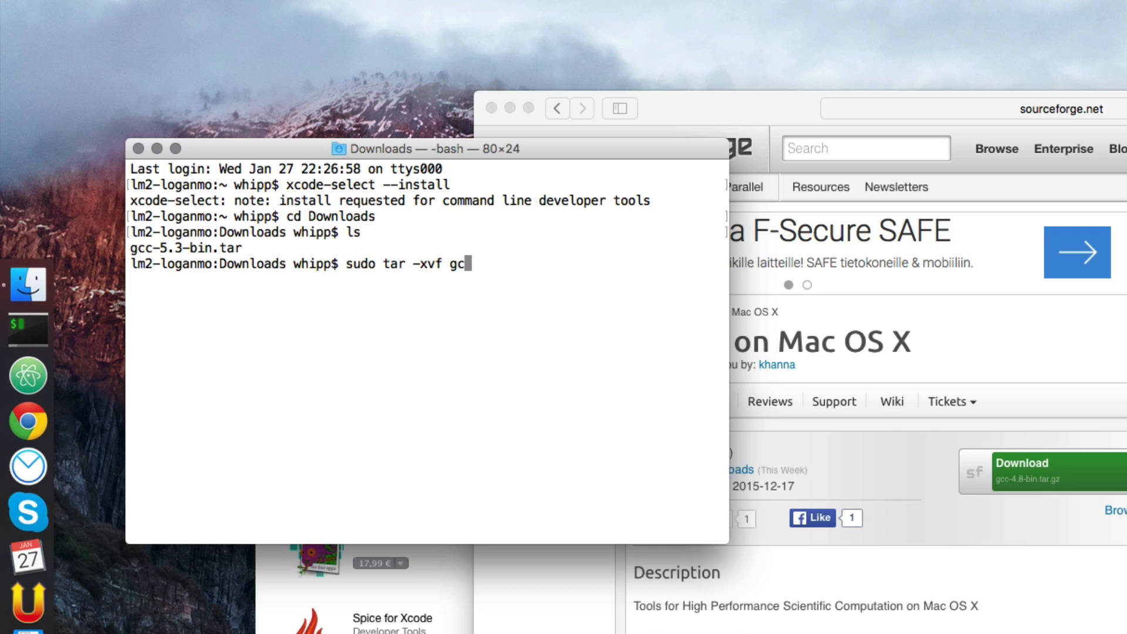
{"action": "type", "text": "c-"}
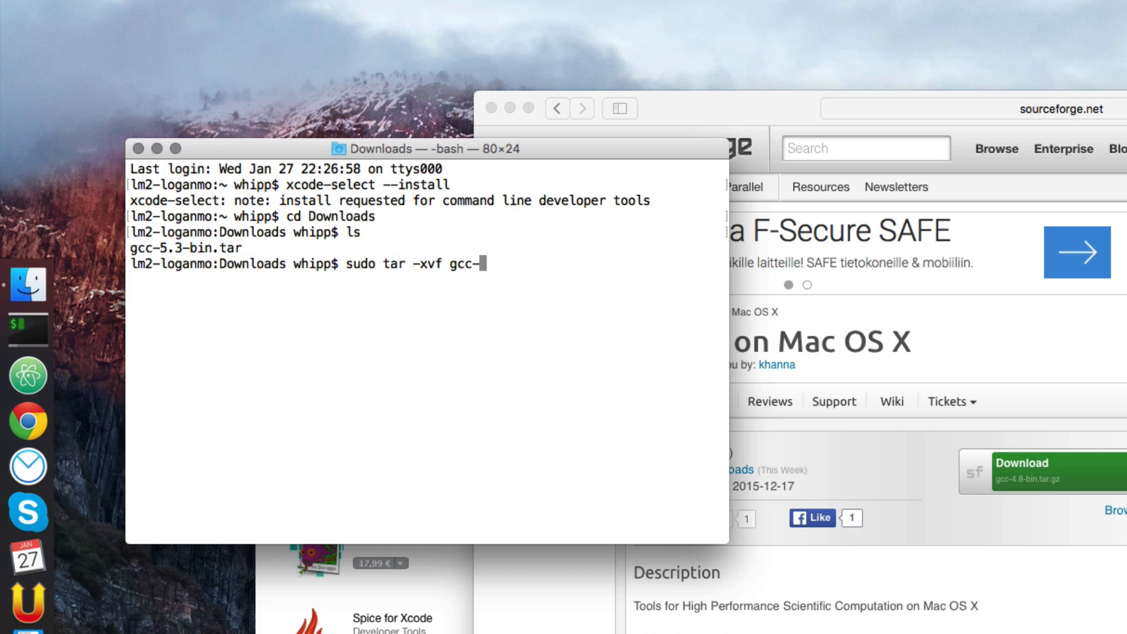
{"action": "type", "text": "5.3"}
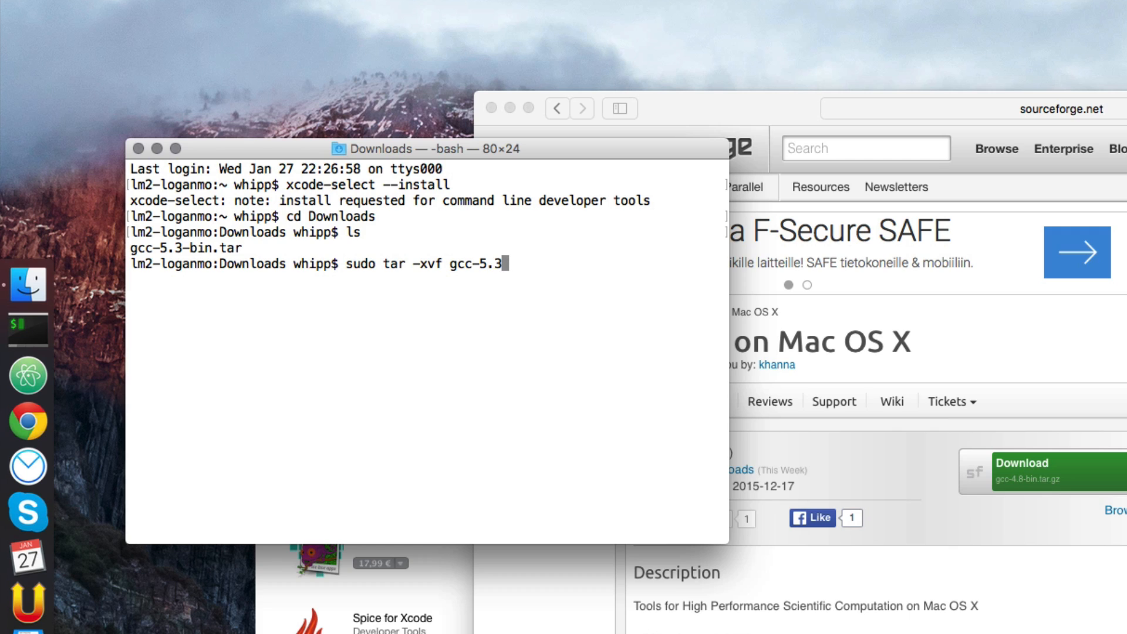
{"action": "type", "text": "-bin."}
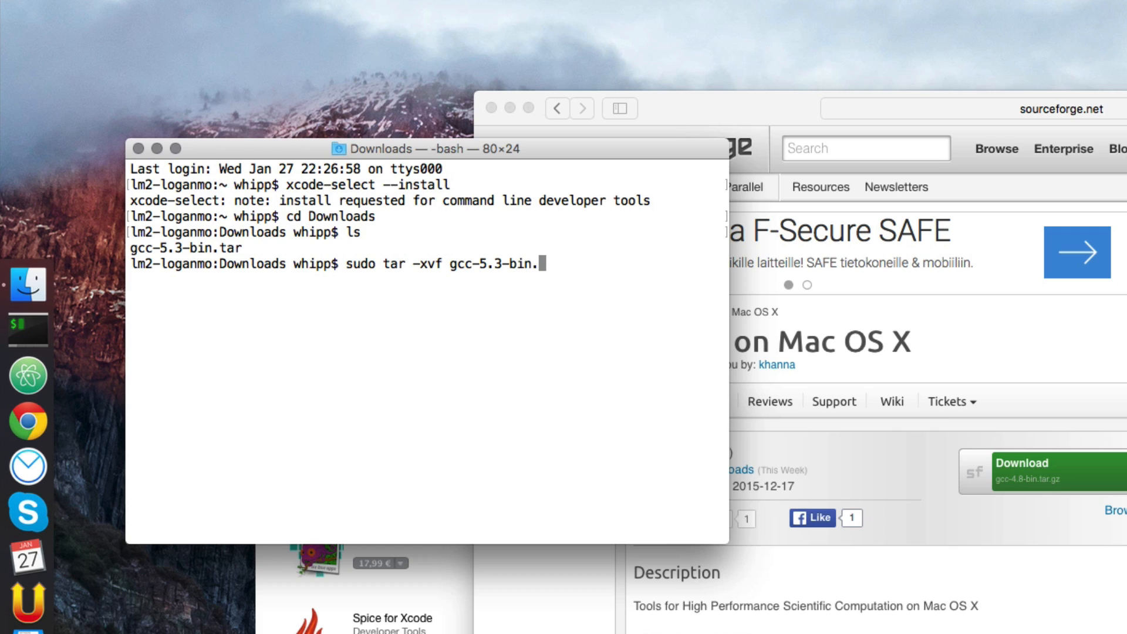
{"action": "type", "text": "tar -C"}
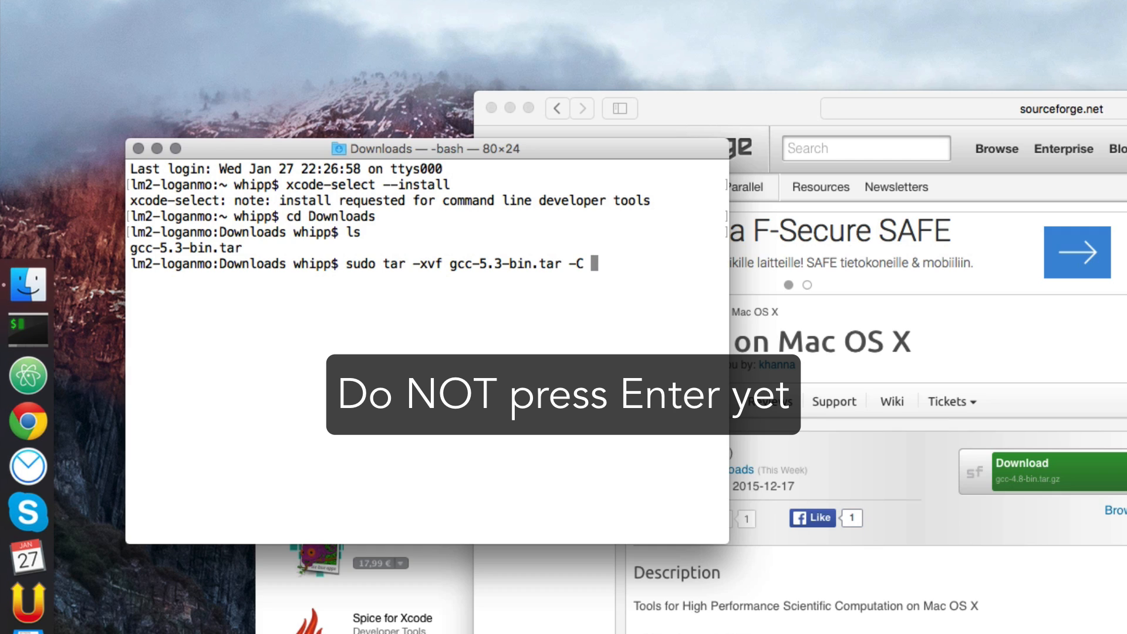
{"action": "type", "text": "/"}
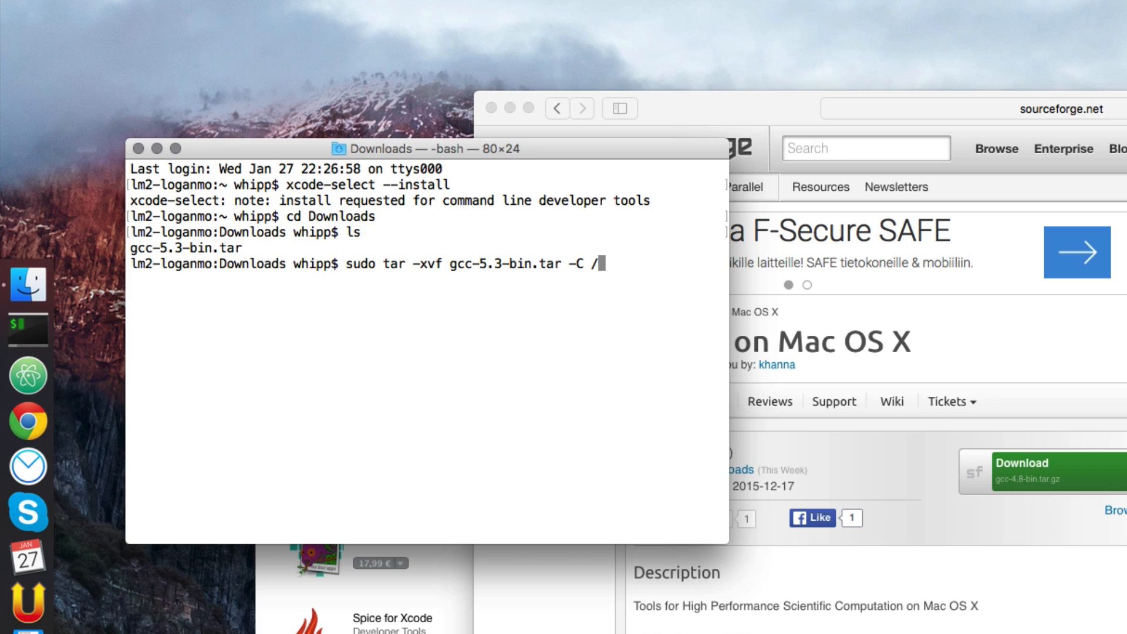
- Run the sudo tar command extracting gcc-5.3-bin.tar into the root directory
{"action": "key", "text": "Return"}
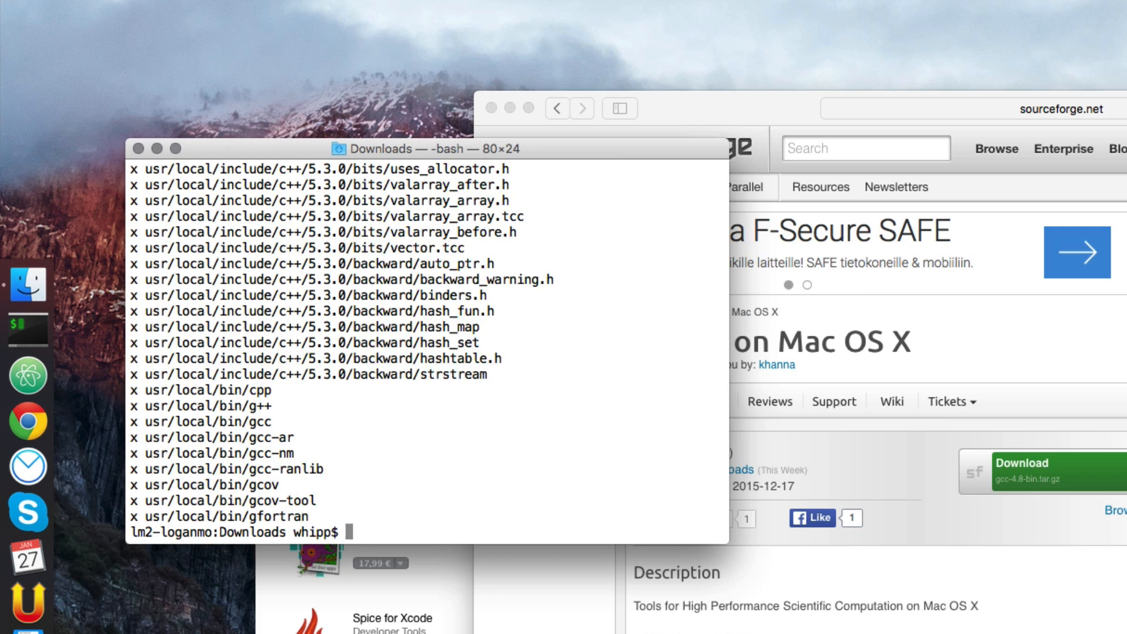
- Run gcc -v to confirm version 5.3.0, then enter gfortran -v at the prompt
{"action": "type", "text": "gcc -"}
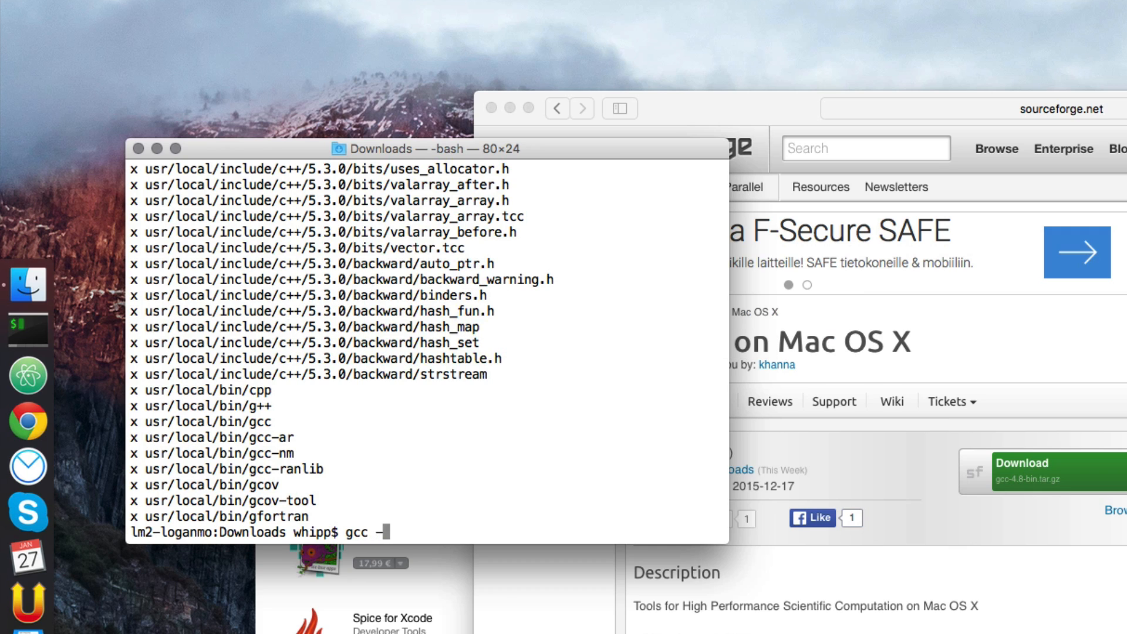
{"action": "type", "text": "v"}
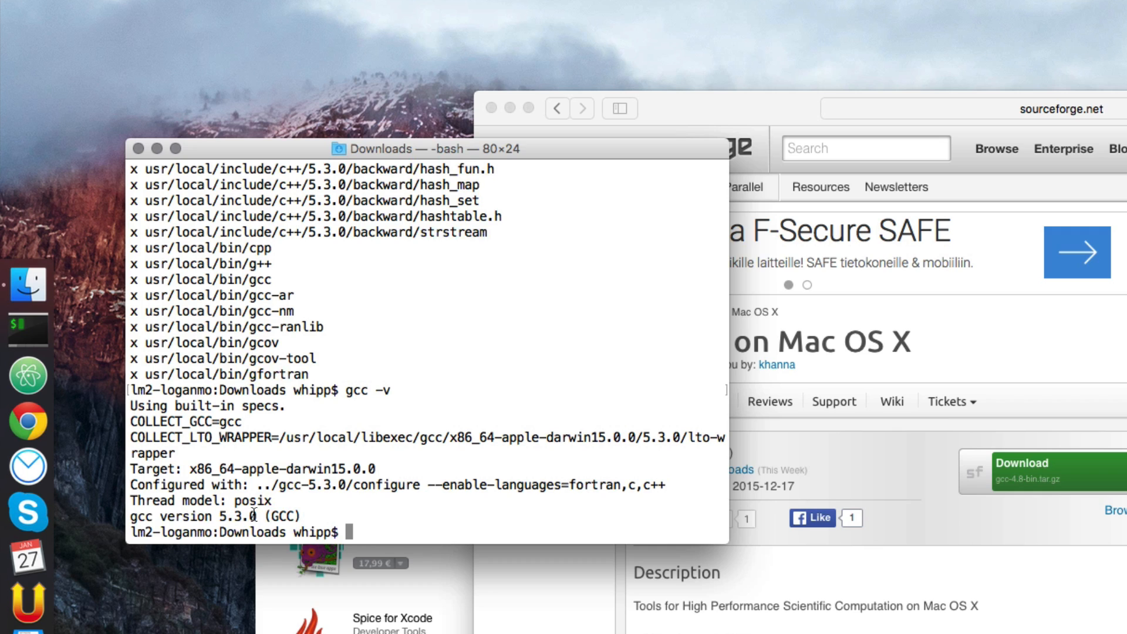
{"action": "type", "text": "gfortran -c"}
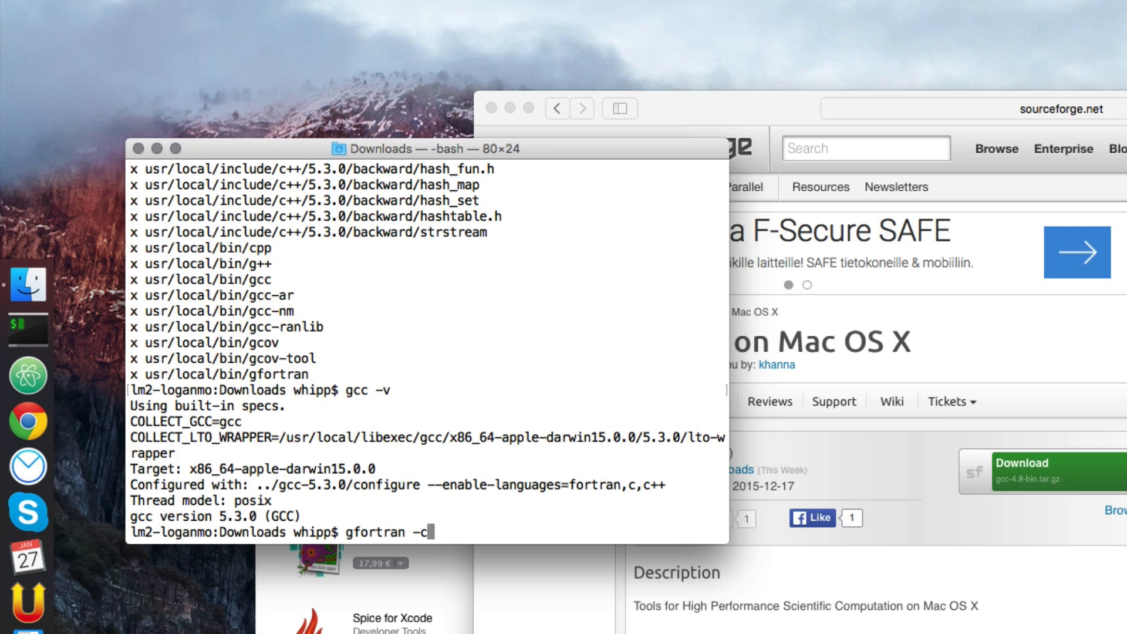
{"action": "type", "text": "v"}
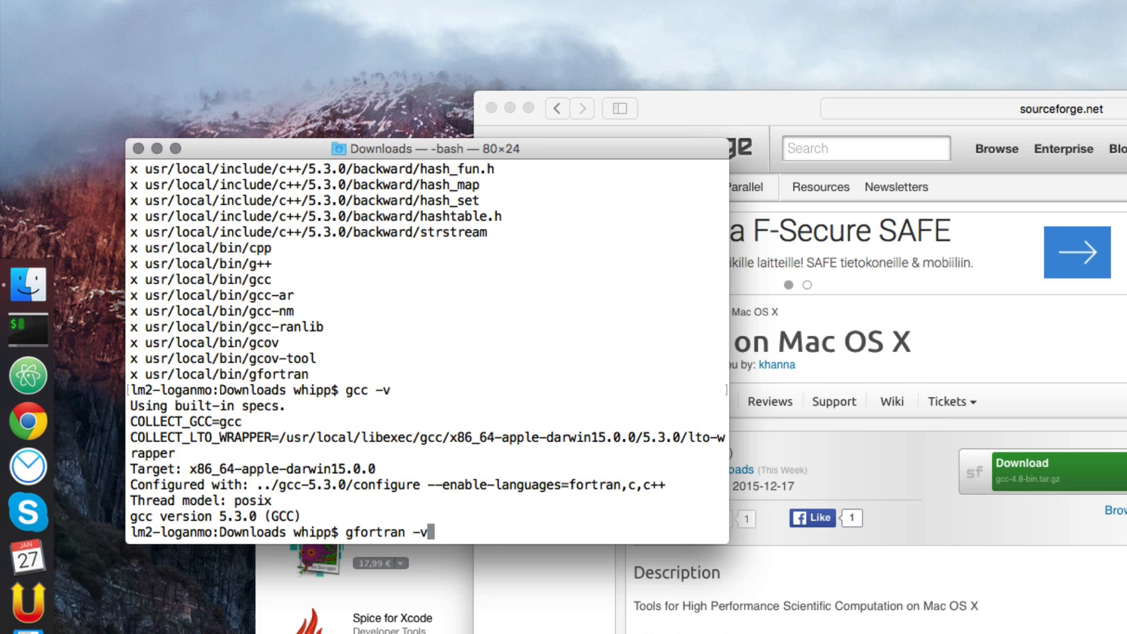